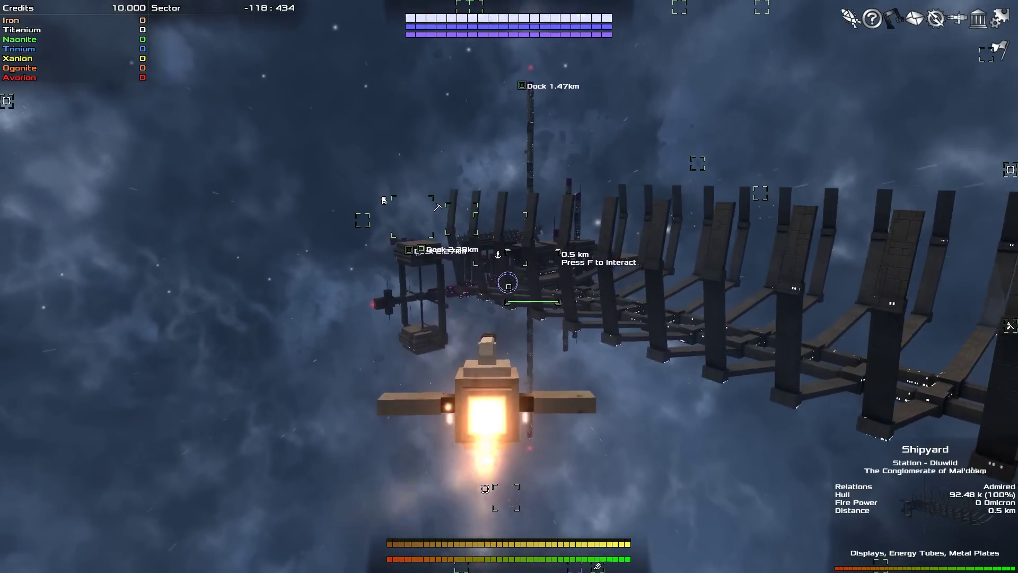
- Set the Diuwiid shipyard's sector as your homeworld and end the station conversation
key("f")
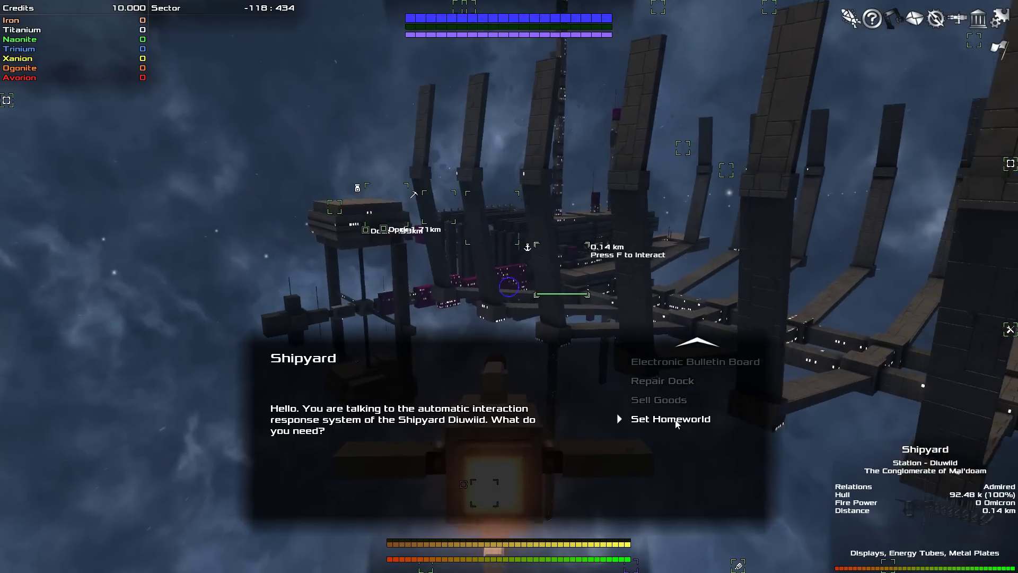
left_click(671, 418)
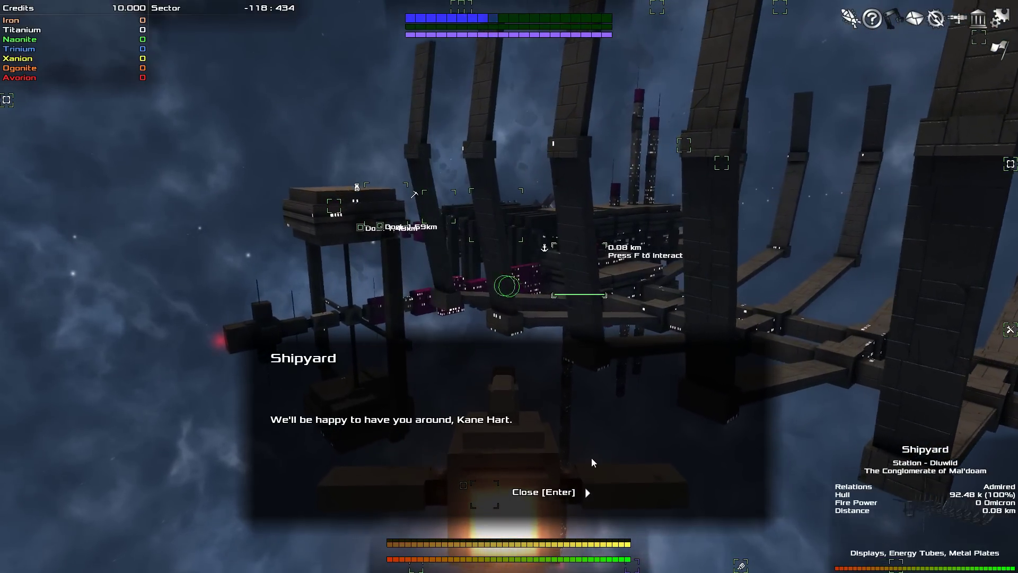
key("enter")
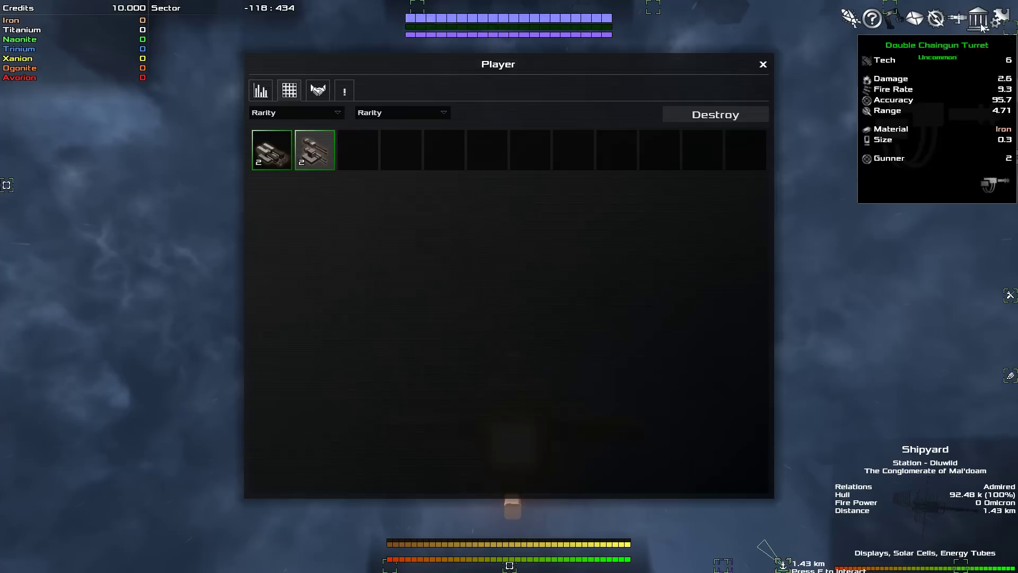
- Check relations with Mal'doam (admired) and Togy (neutral), then close the Player window
left_click(344, 90)
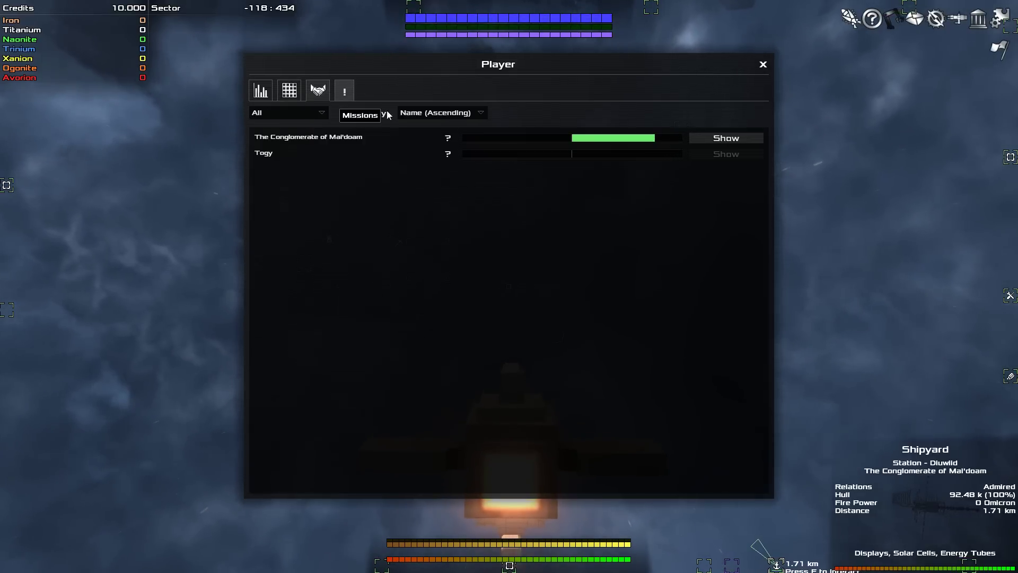
mouse_move(666, 138)
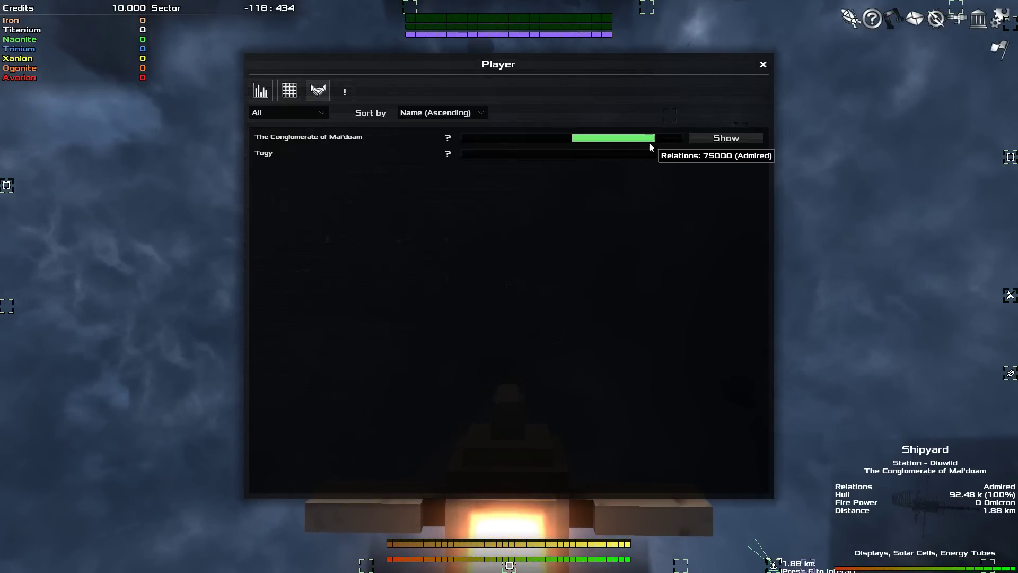
mouse_move(647, 157)
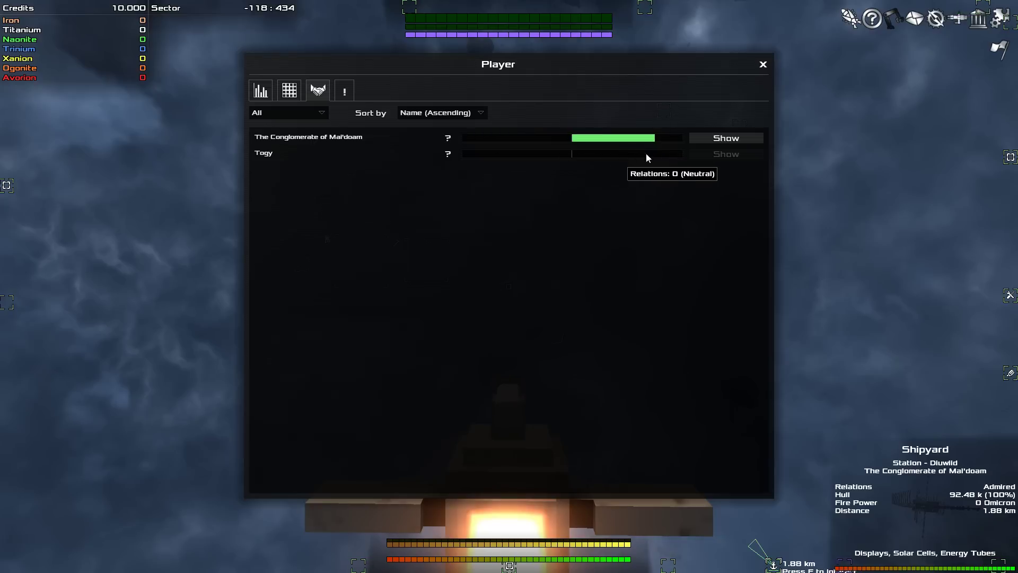
mouse_move(448, 154)
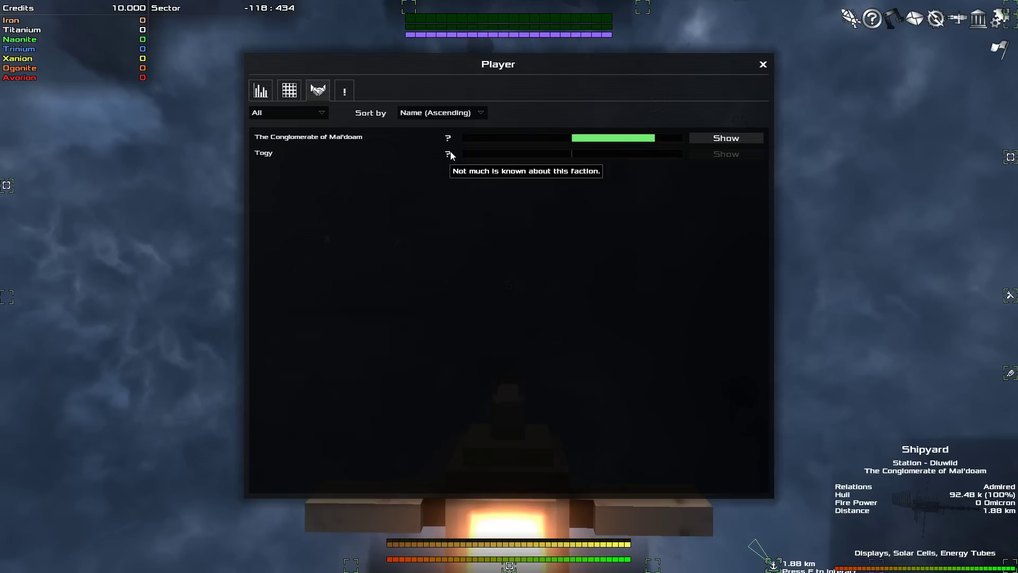
left_click(763, 63)
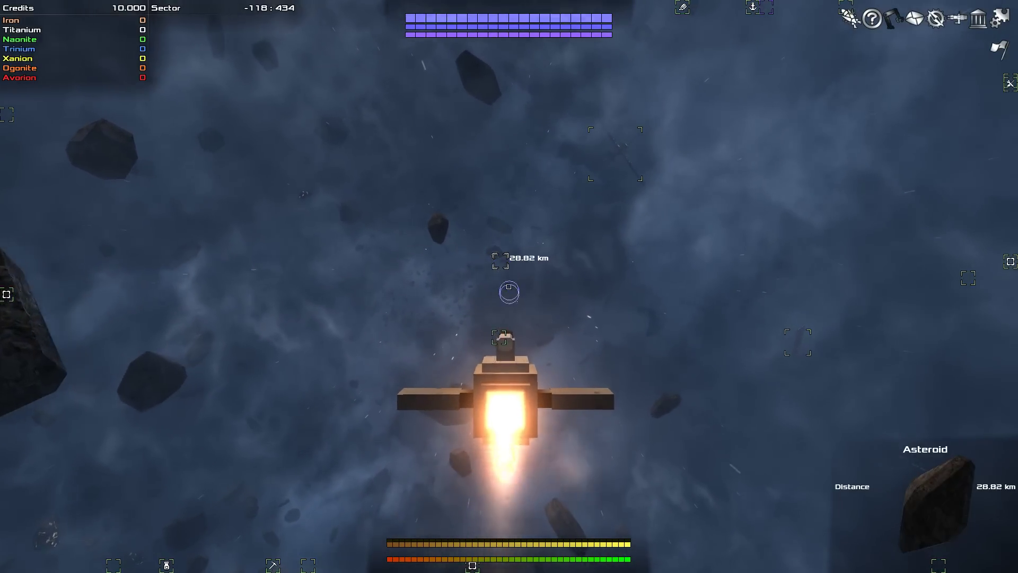
key("w")
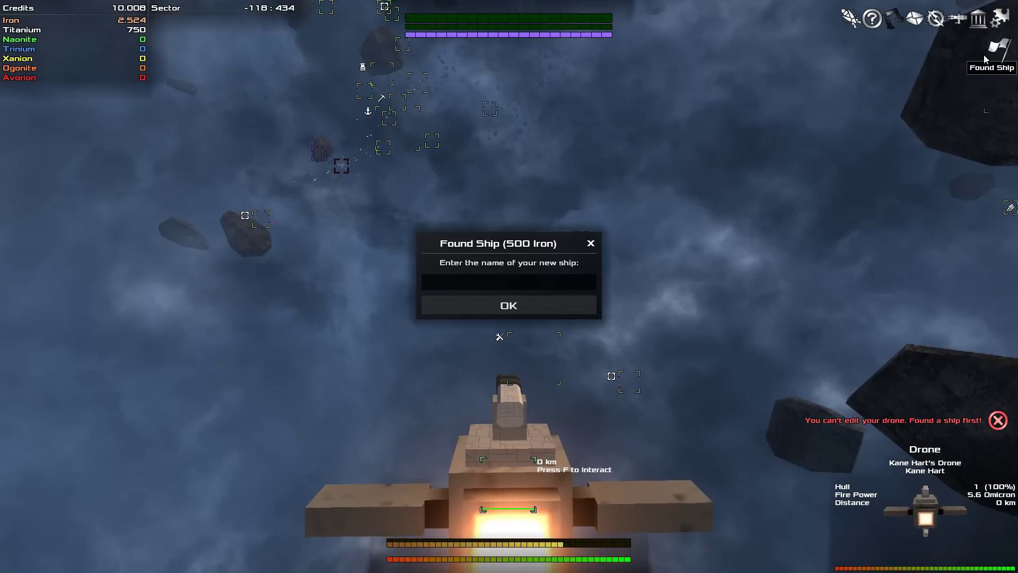
- Name the new ship 'Kane' and confirm founding it for 500 iron
type("KaneD")
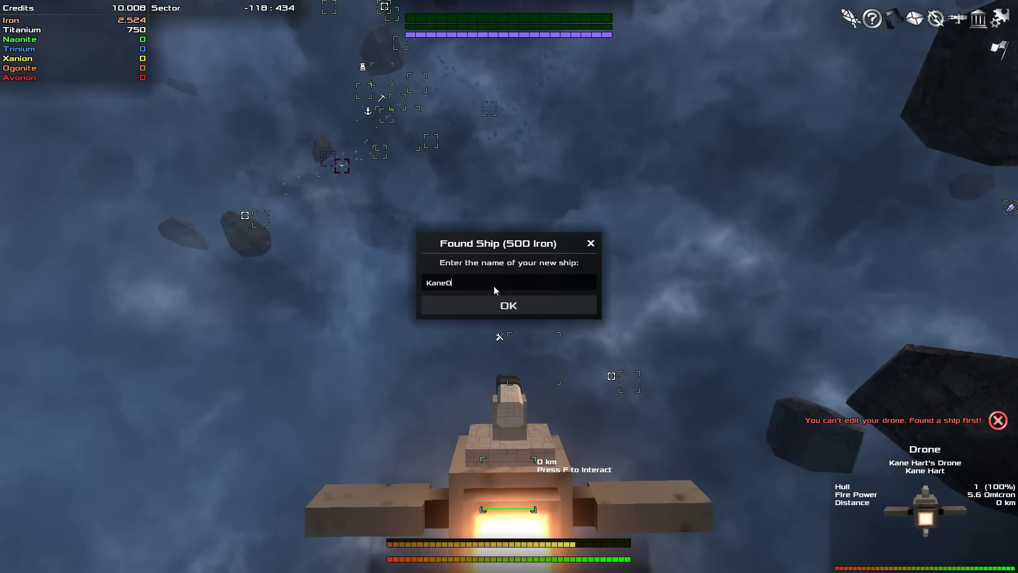
left_click(509, 305)
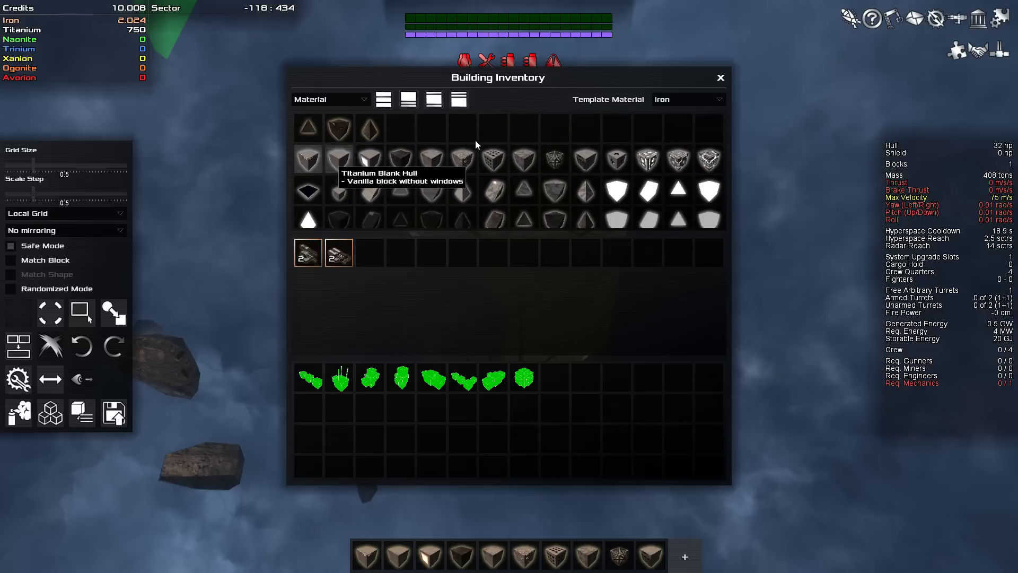
- Select Titanium Blank Hull as the building block for the new ship
left_click(720, 77)
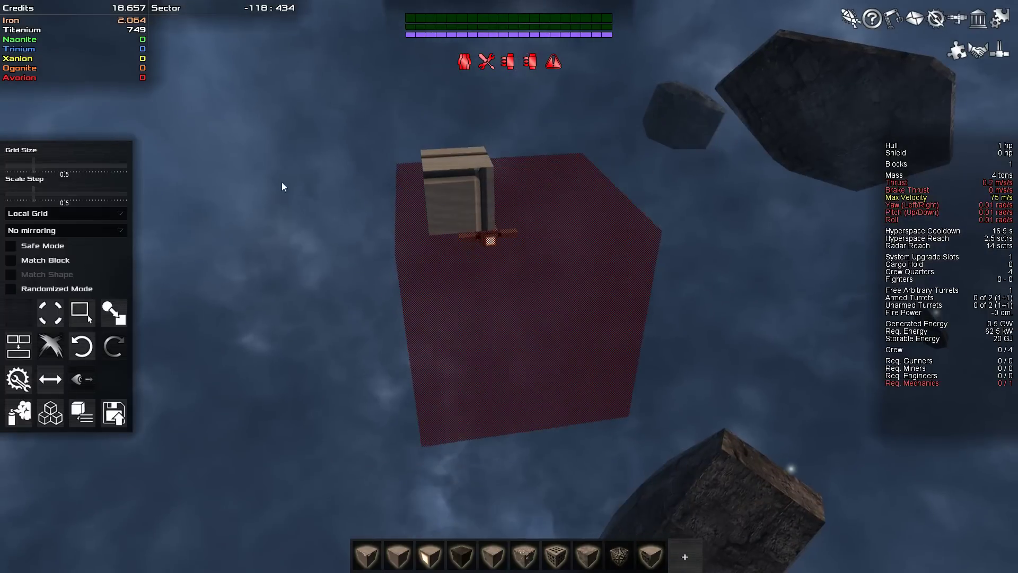
- Attach titanium hull, engine and thruster blocks, growing the ship to 14 blocks and 34 tons
left_click(471, 260)
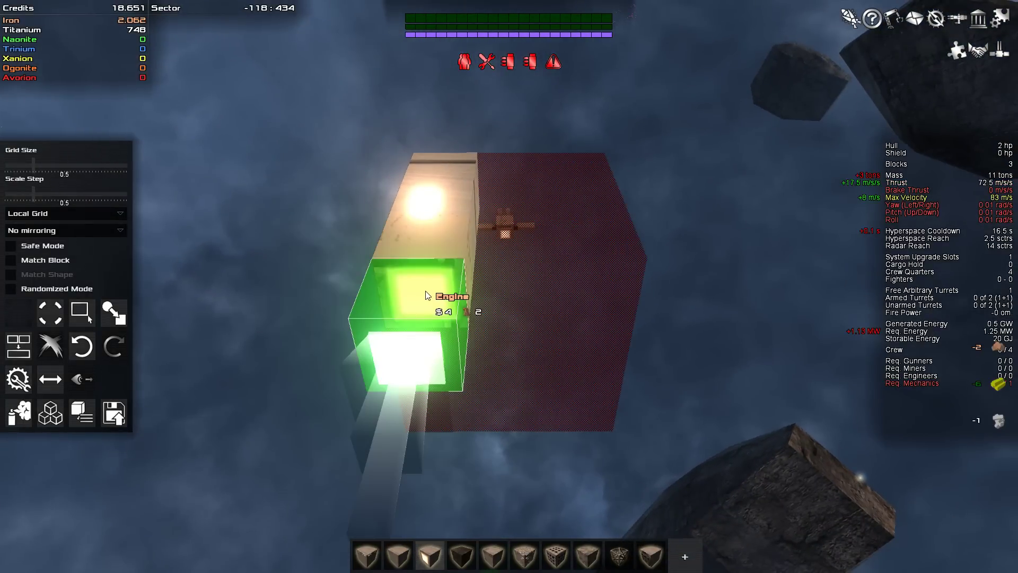
left_click(425, 296)
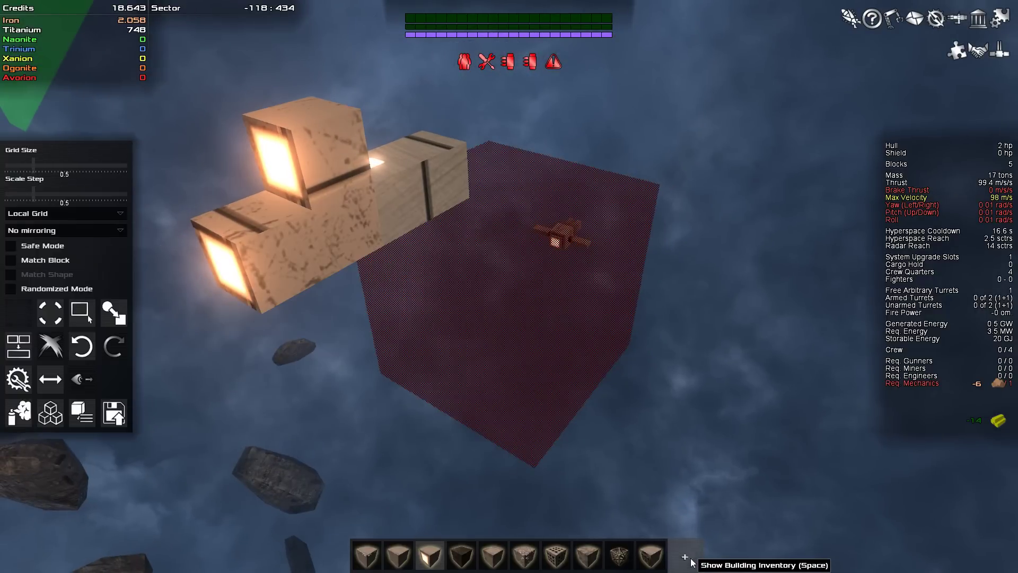
left_click(684, 556)
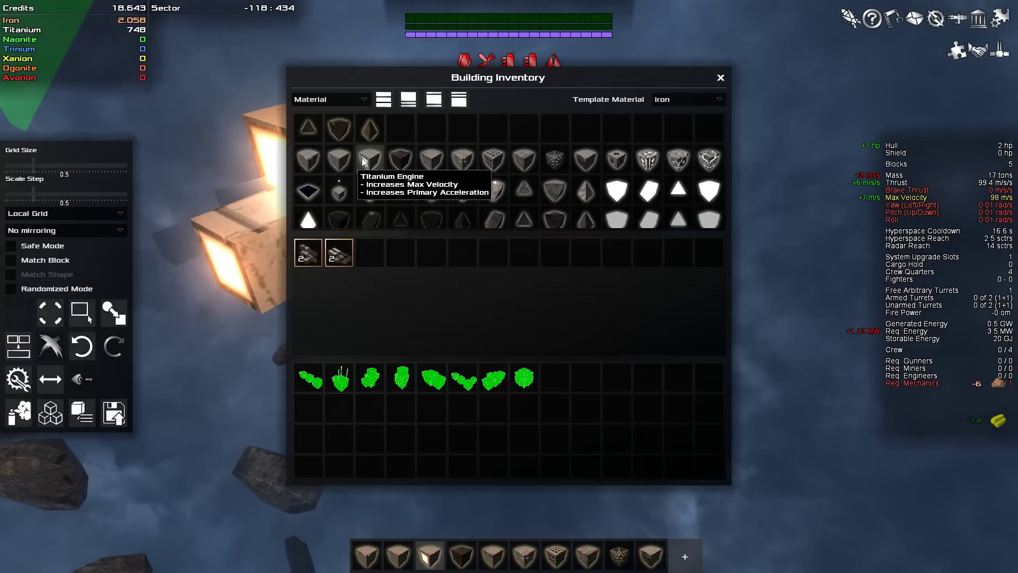
left_click(719, 78)
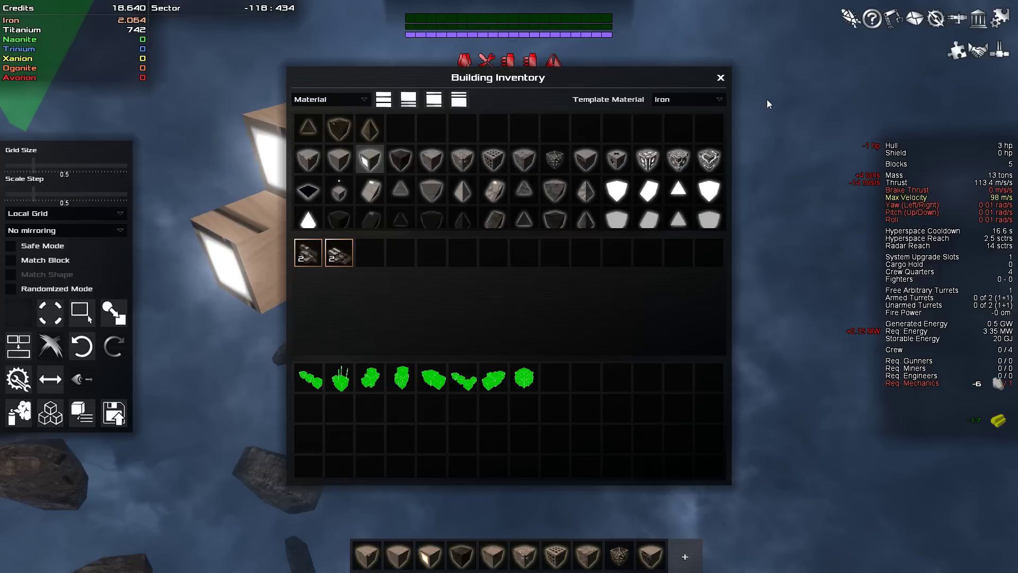
left_click(720, 78)
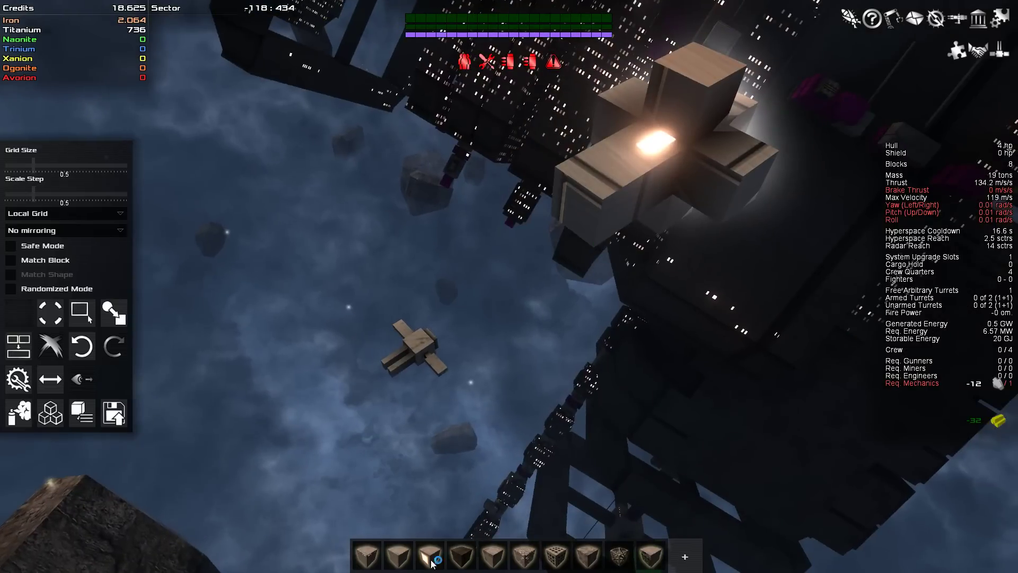
left_click(431, 555)
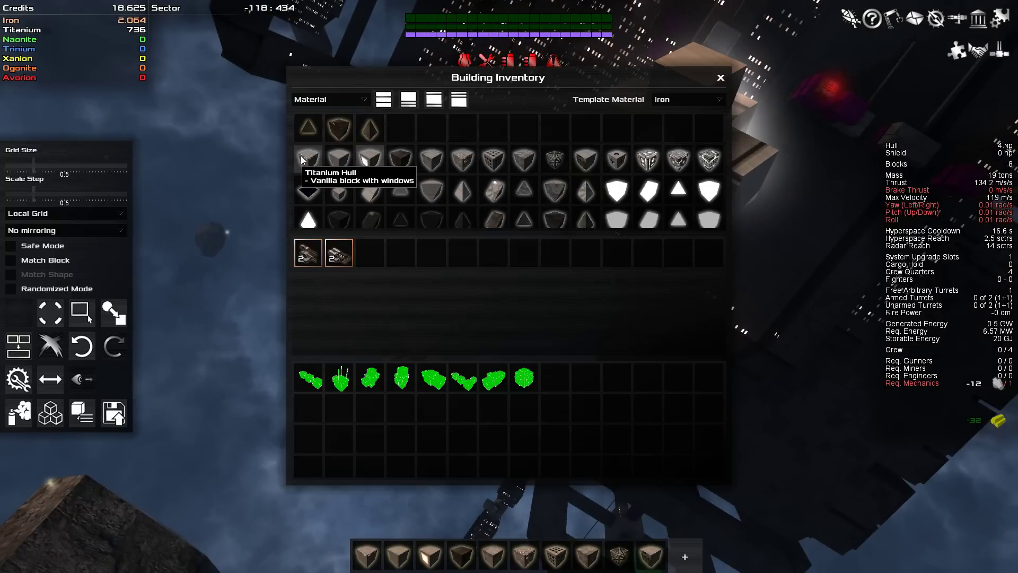
left_click(720, 78)
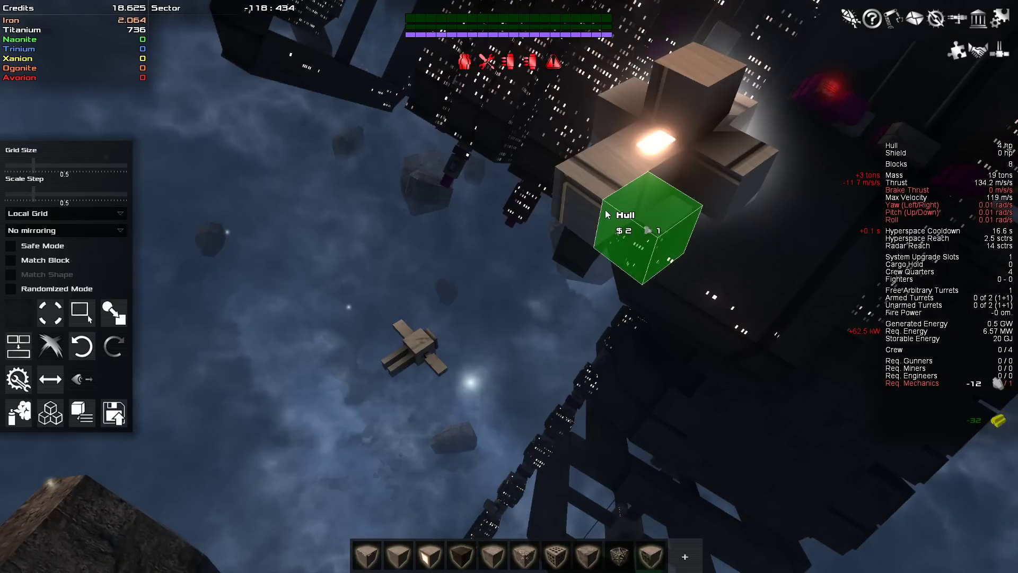
left_click(643, 227)
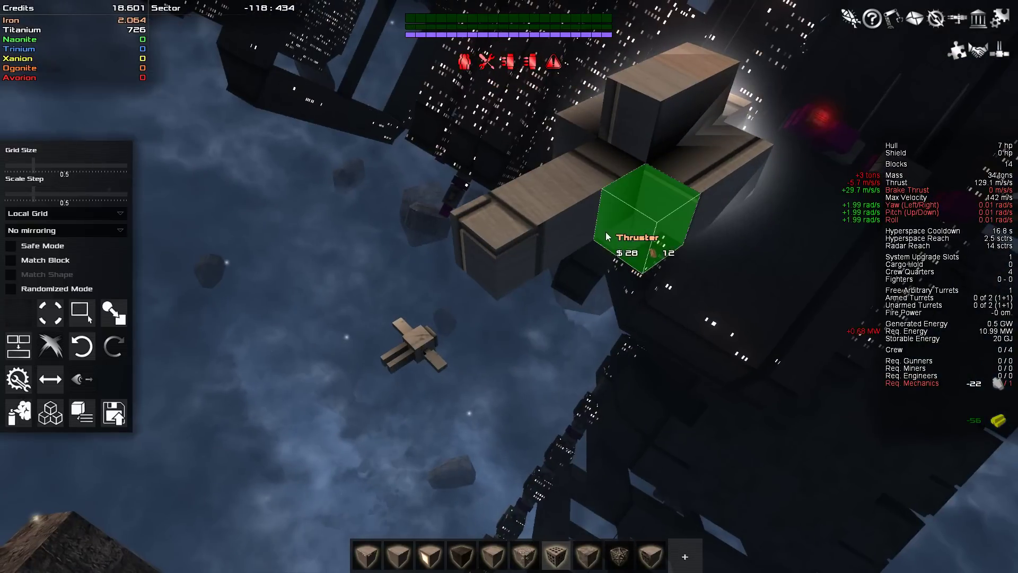
mouse_move(636, 205)
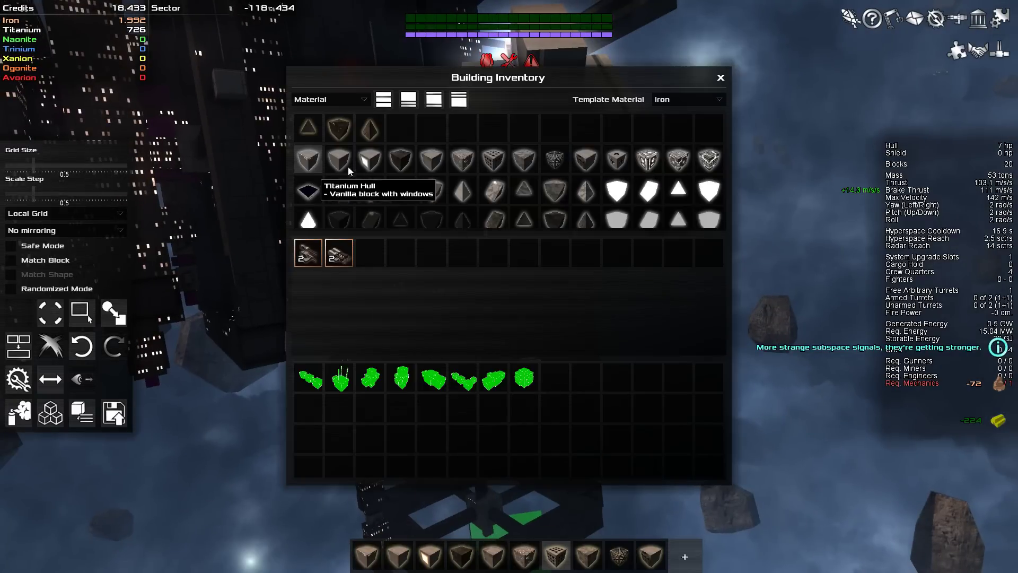
- Add a titanium hull block and a thruster beneath the hull, reaching 22 blocks
left_click(719, 77)
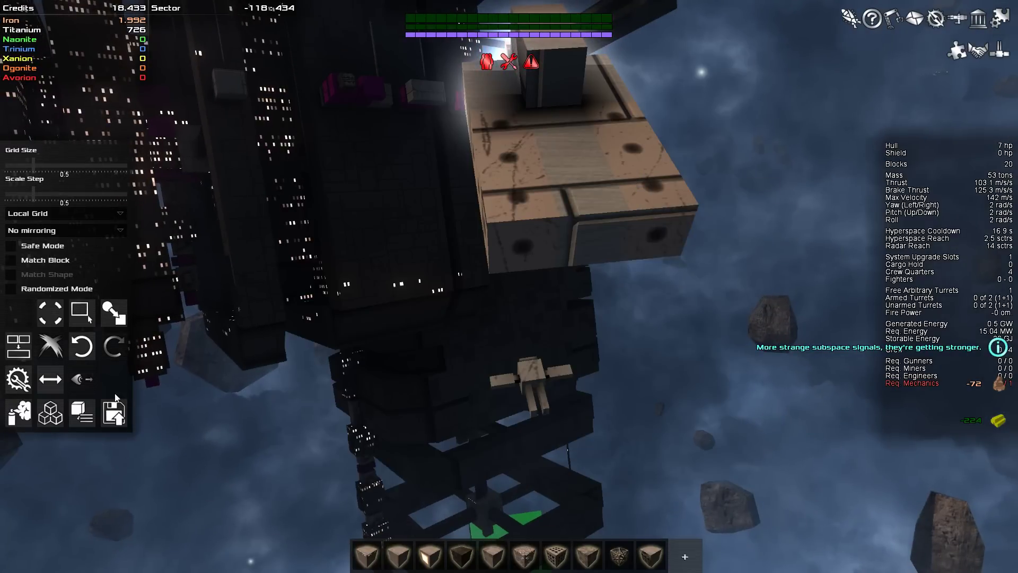
left_click(532, 207)
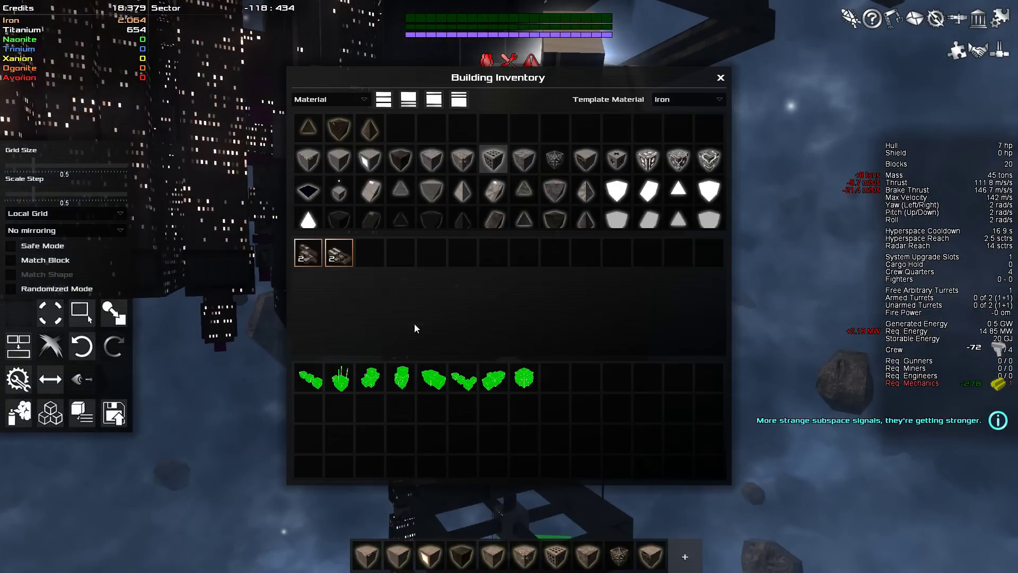
left_click(720, 78)
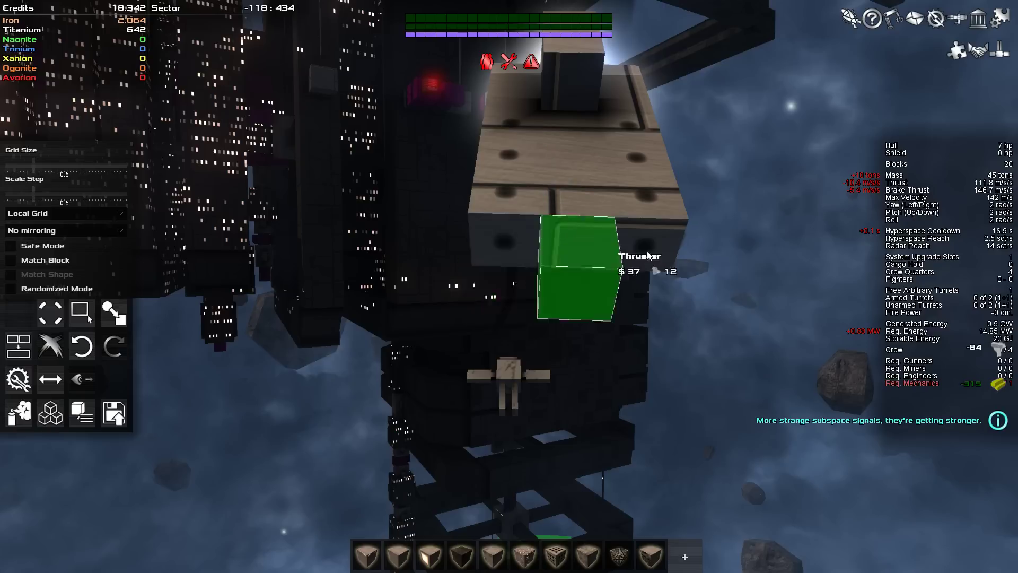
left_click(585, 267)
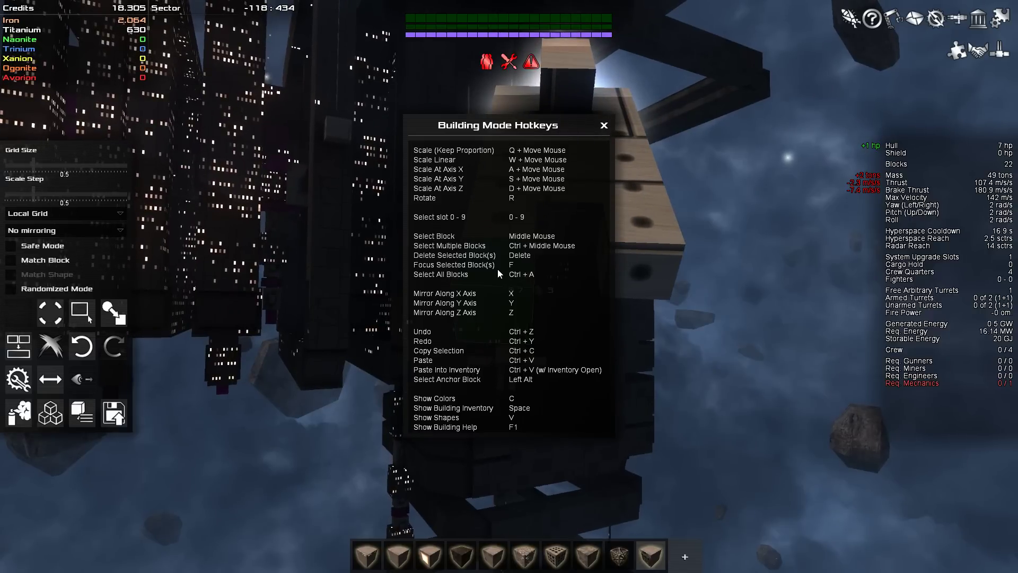
mouse_move(511, 266)
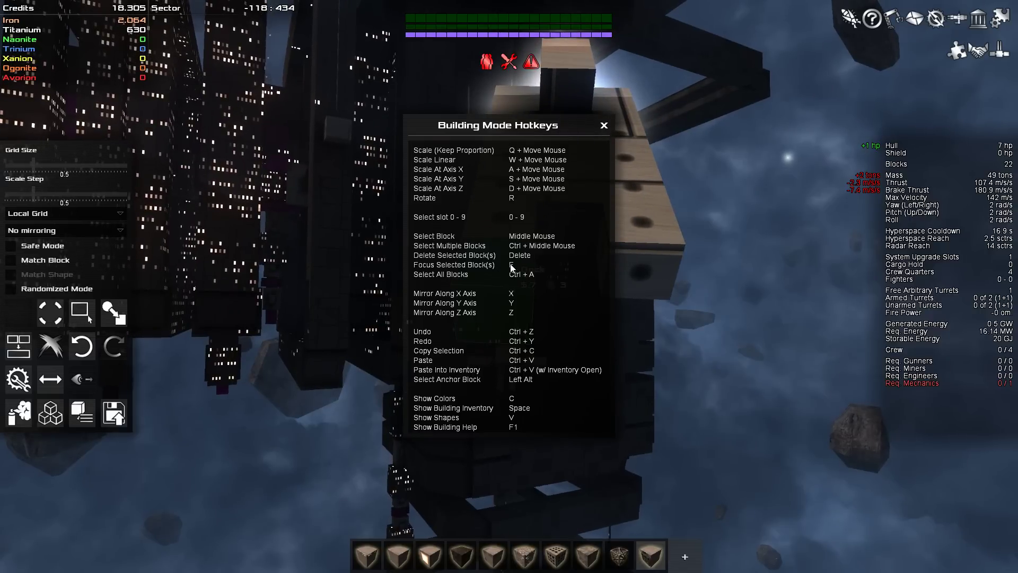
- Dismiss the Building Mode Hotkeys reference window
left_click(604, 125)
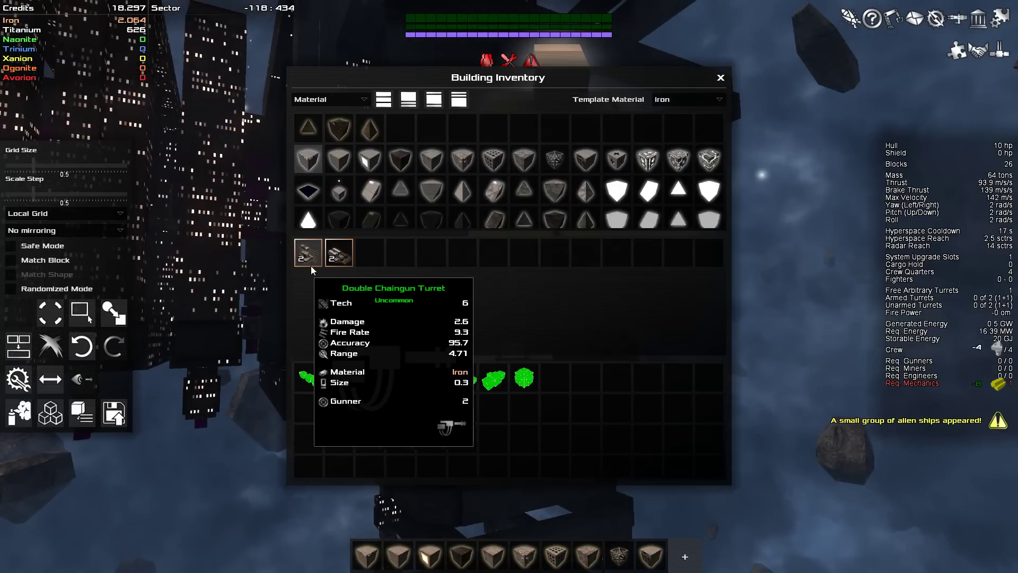
- Mount Double Chaingun Turrets on the hull, raising firepower to 5.7
left_click(720, 77)
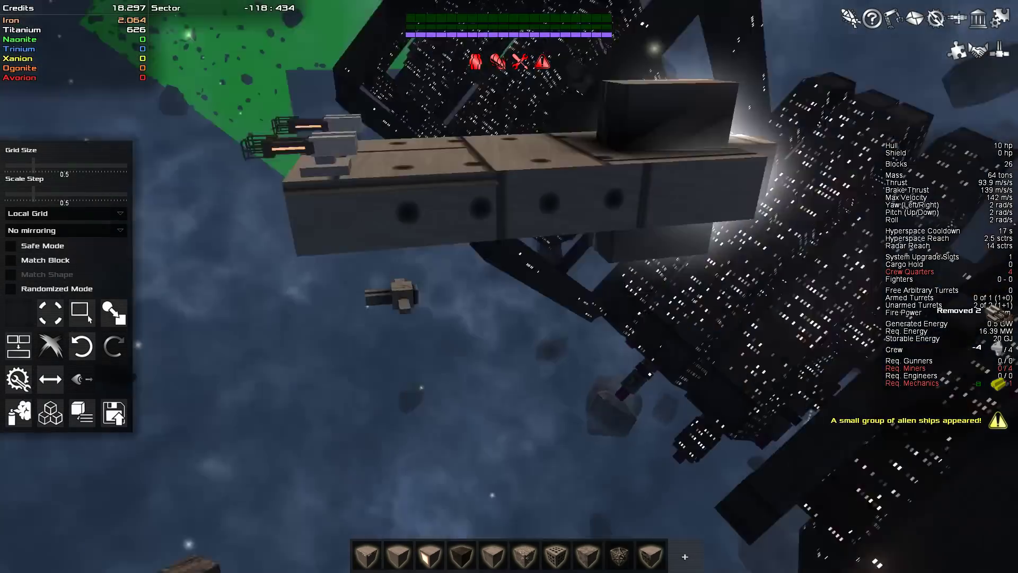
key("space")
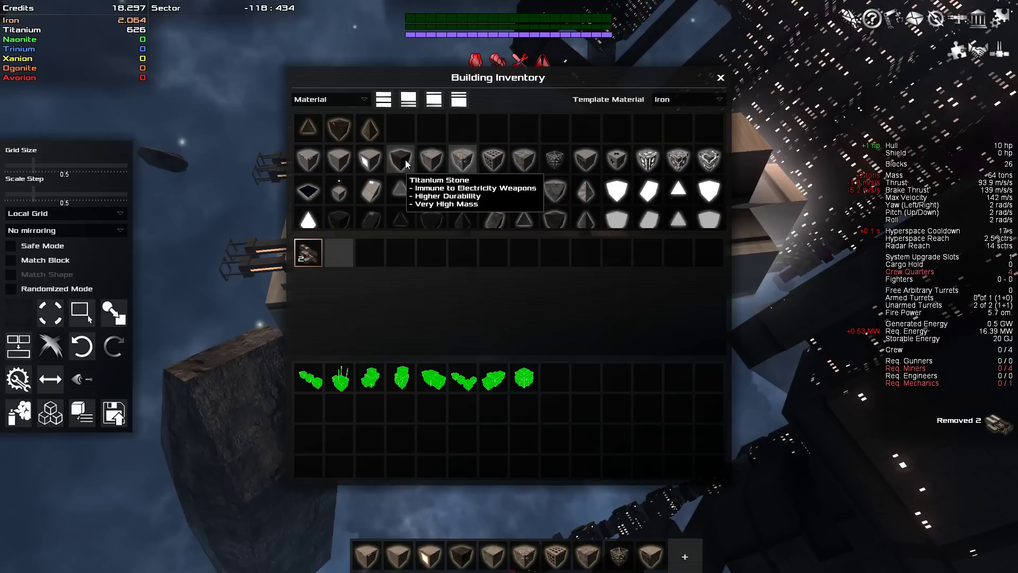
mouse_move(431, 160)
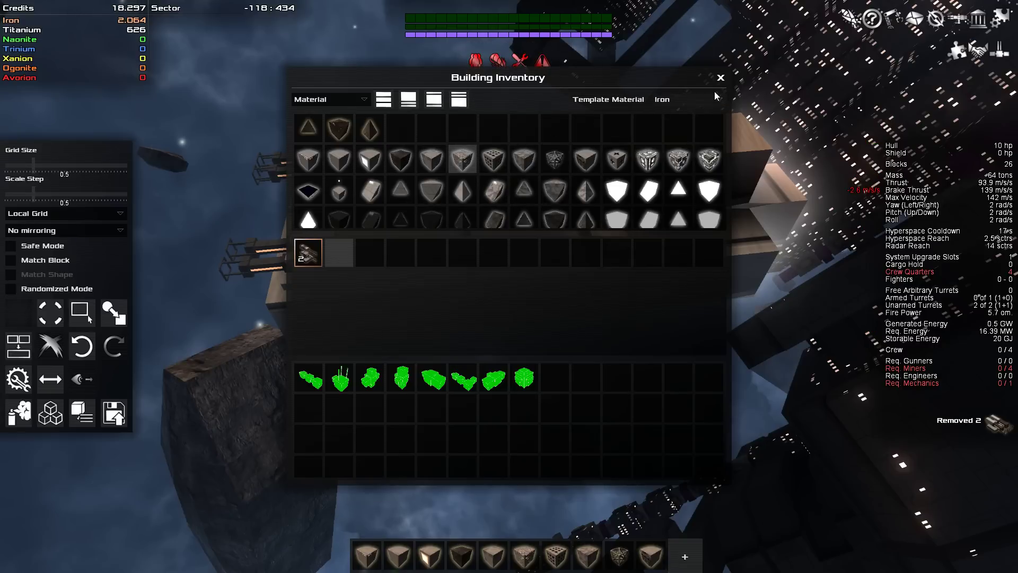
- Close the Building Inventory window to finish construction
left_click(720, 77)
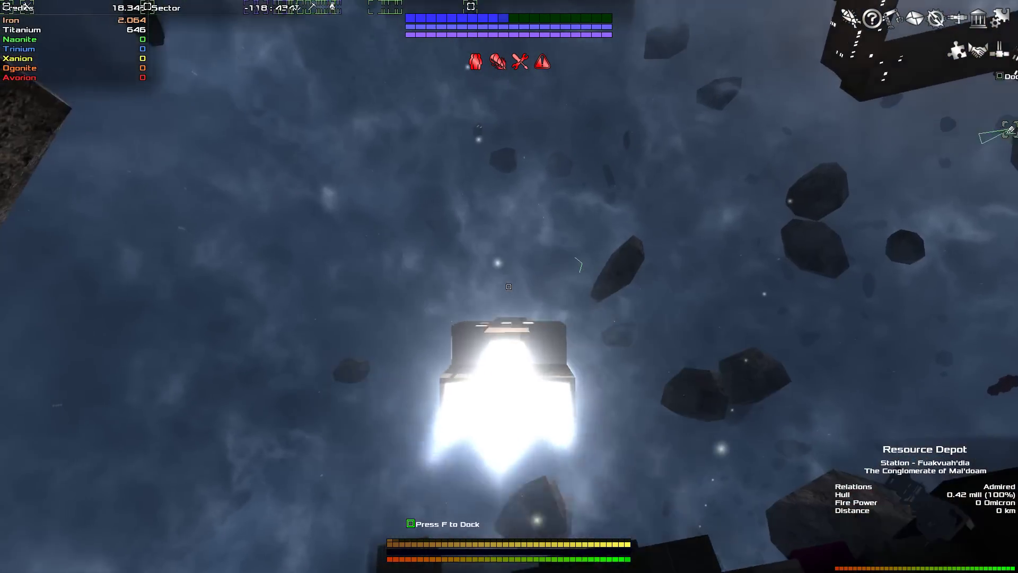
- Dock with the Resource Depot station once it is in range
key("f")
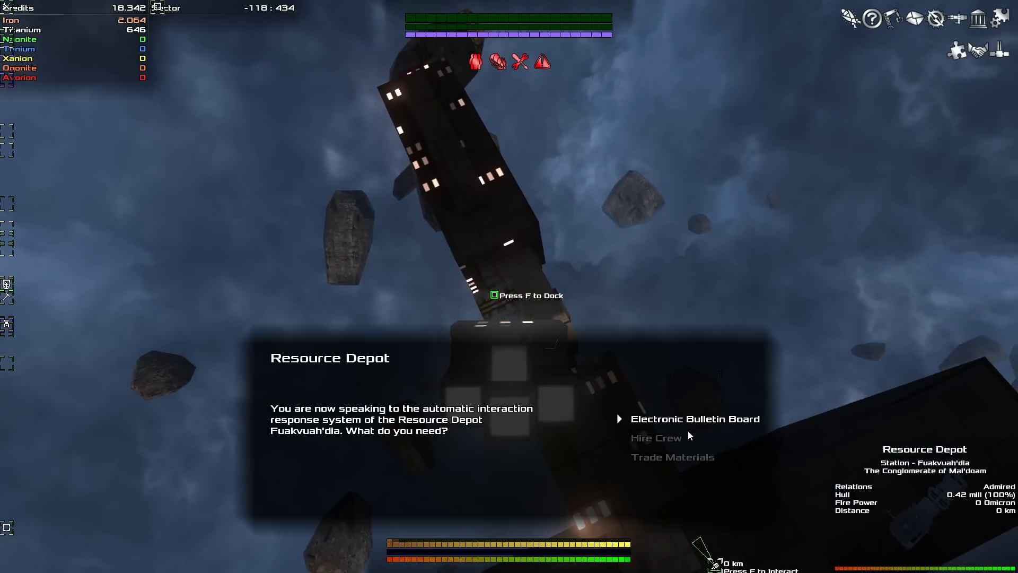
- Hire a smaller crew batch at the depot for 400 credits, then view Kane01's System Upgrades
left_click(656, 437)
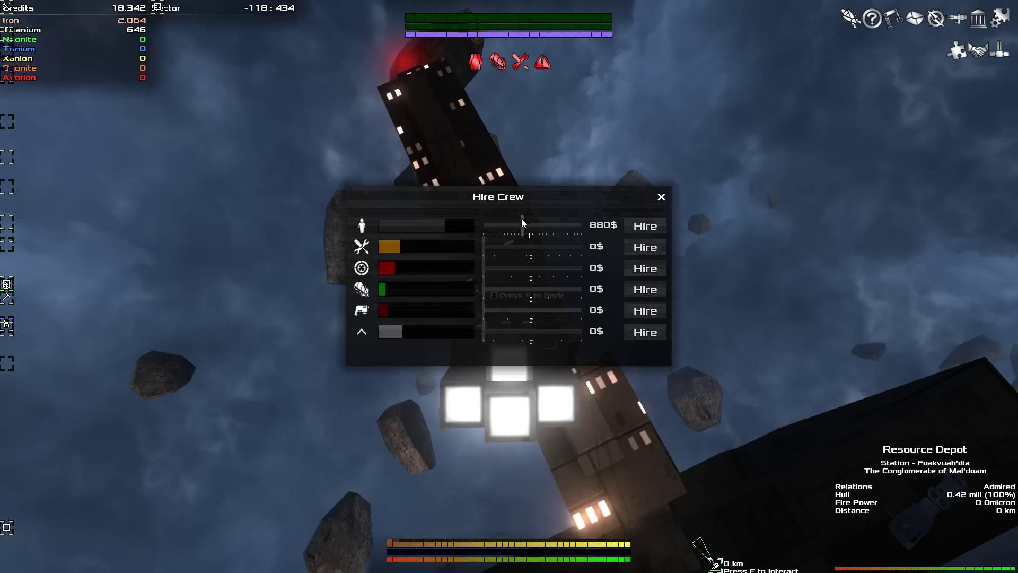
left_click_drag(530, 227, 531, 235)
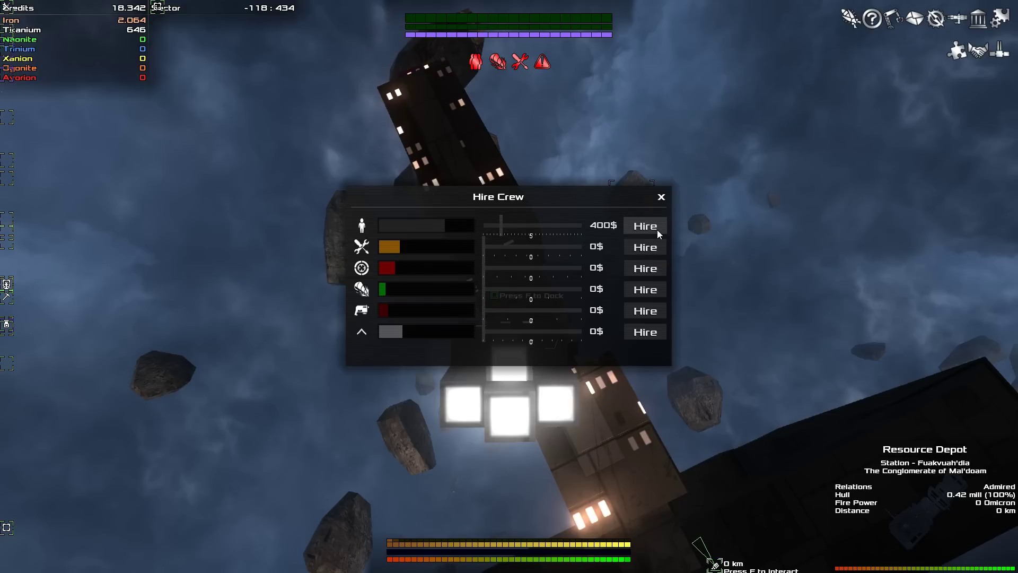
left_click(645, 225)
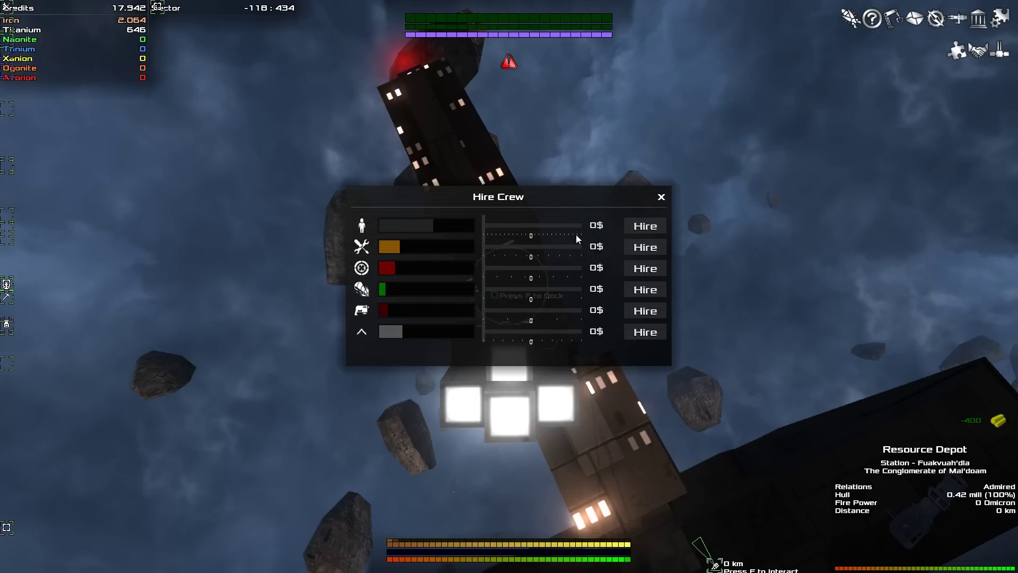
left_click(662, 196)
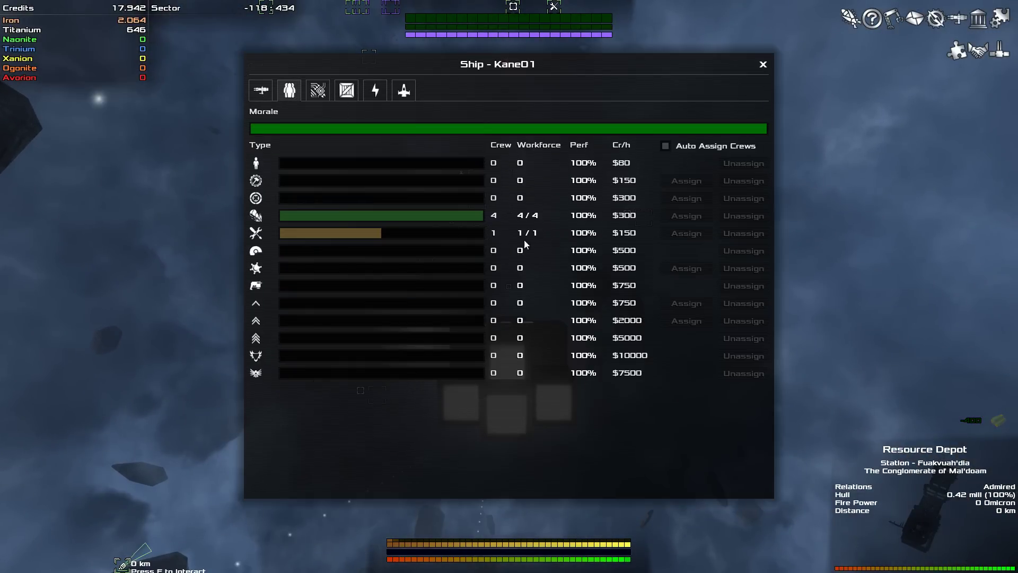
mouse_move(575, 265)
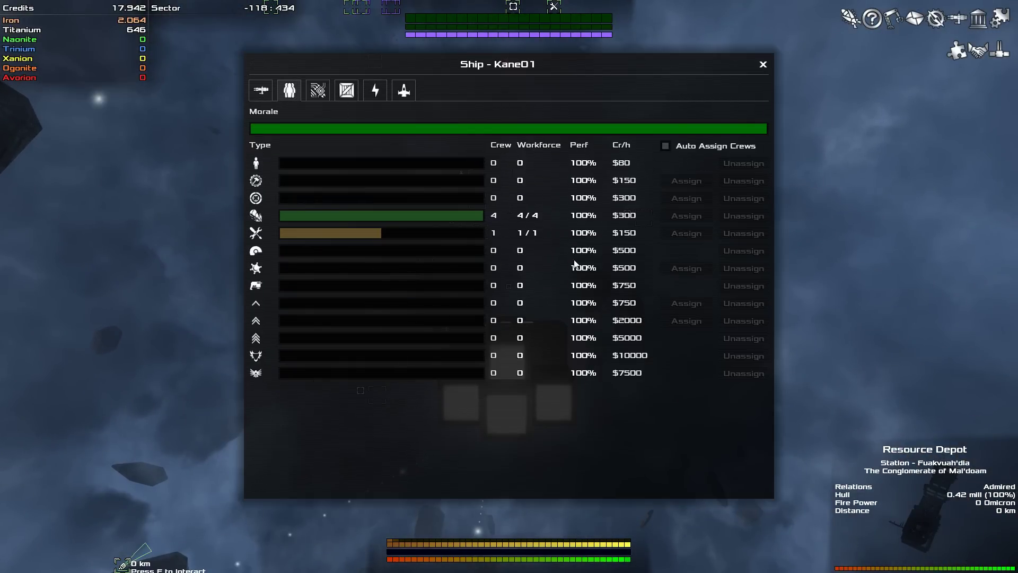
left_click(317, 89)
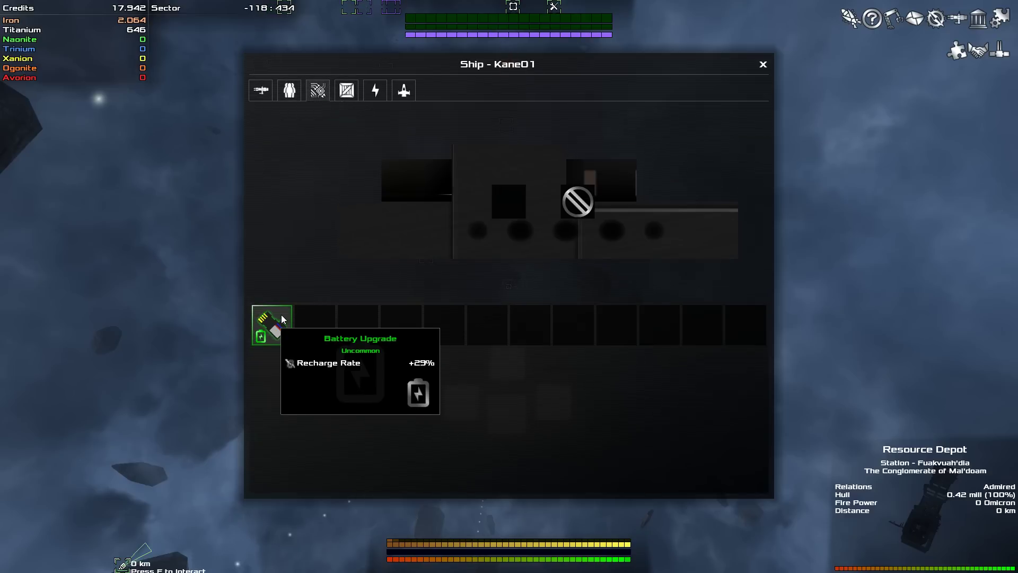
- Place the Battery Upgrade (+29% recharge) in a Kane01 upgrade slot and close the Ship window
left_click_drag(271, 325, 508, 197)
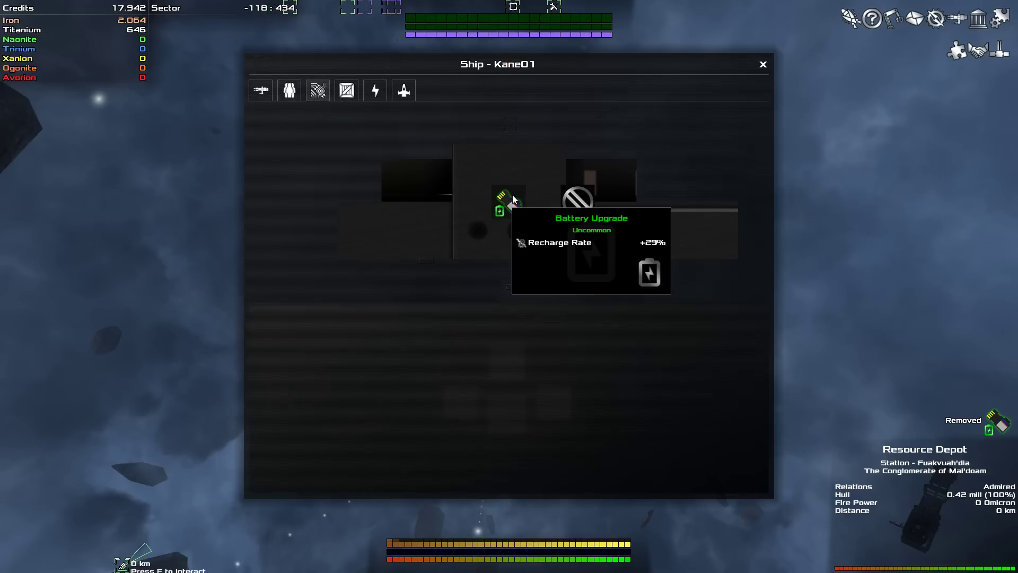
left_click(763, 64)
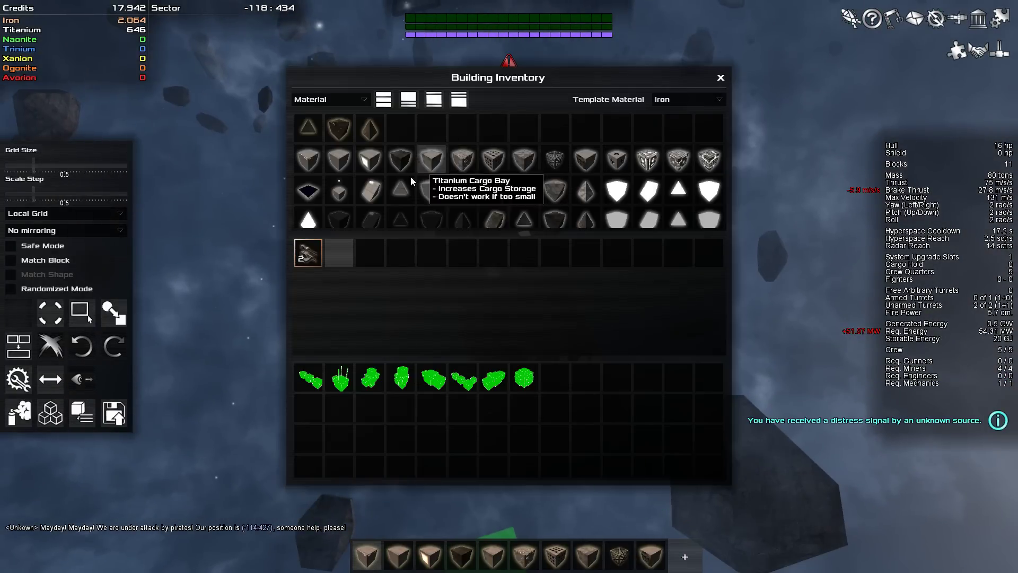
mouse_move(708, 160)
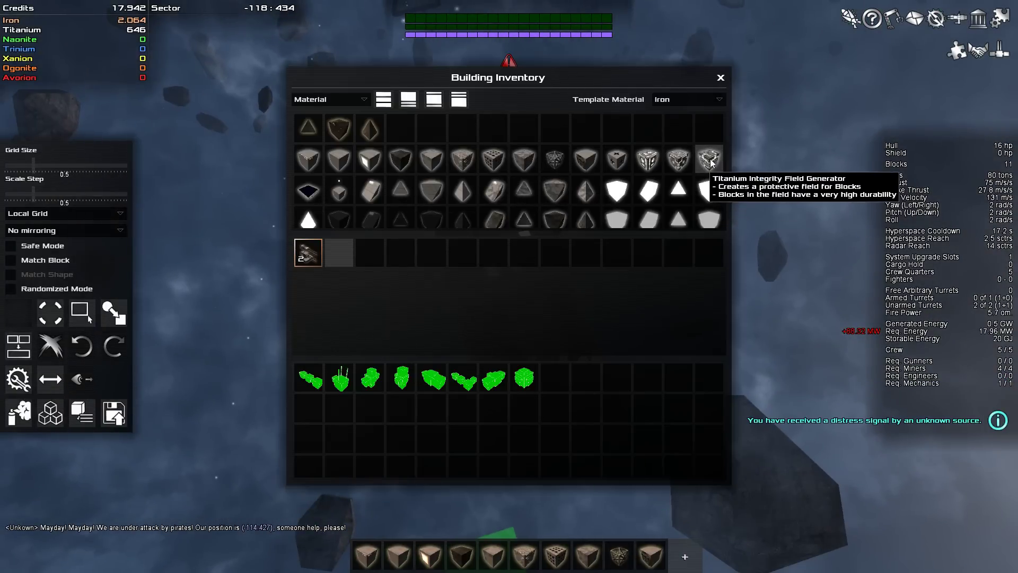
- Place a Titanium Integrity Field Generator on Kane01's hull, bringing the ship to 12 blocks
left_click(720, 77)
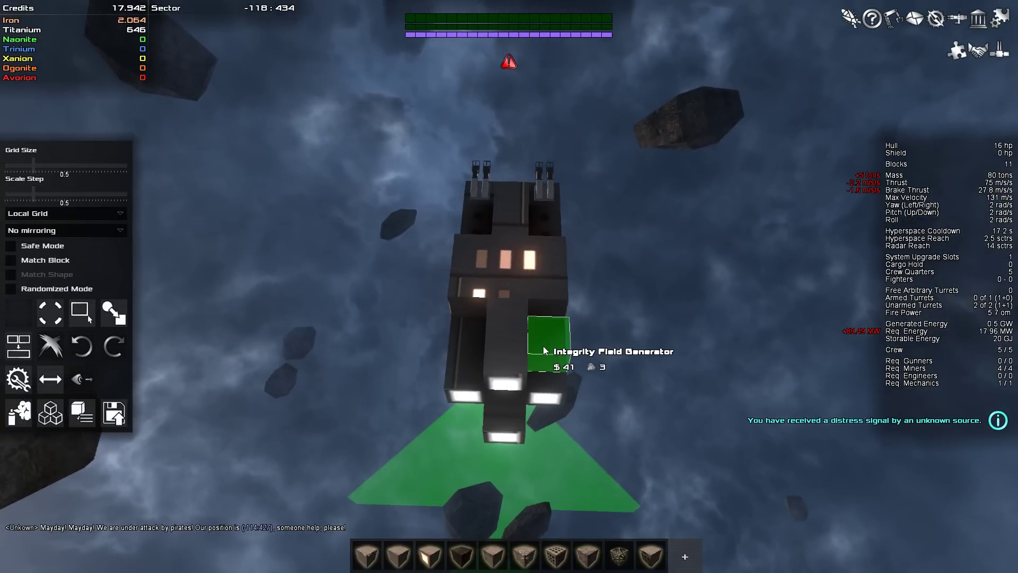
left_click(527, 331)
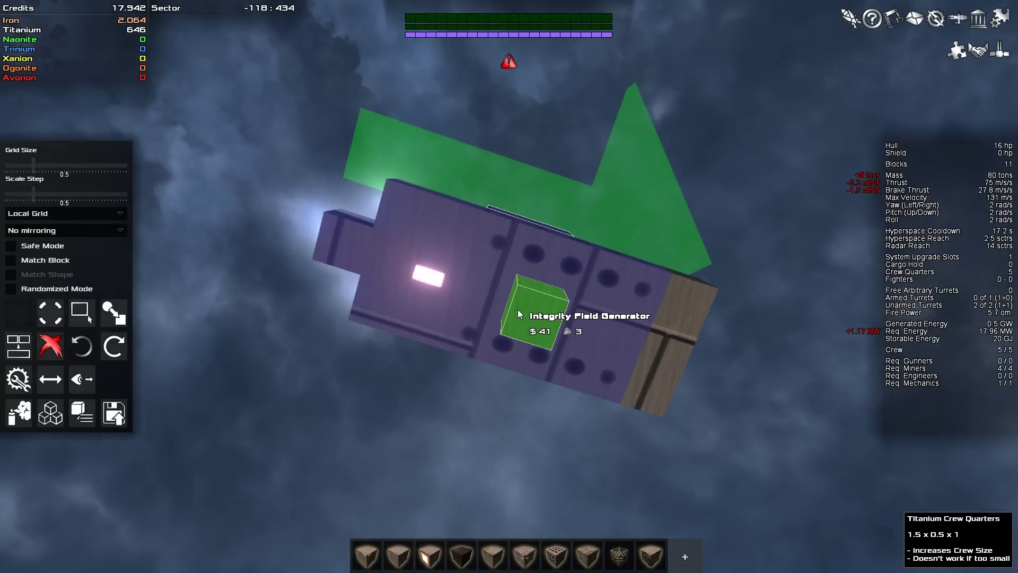
left_click(518, 314)
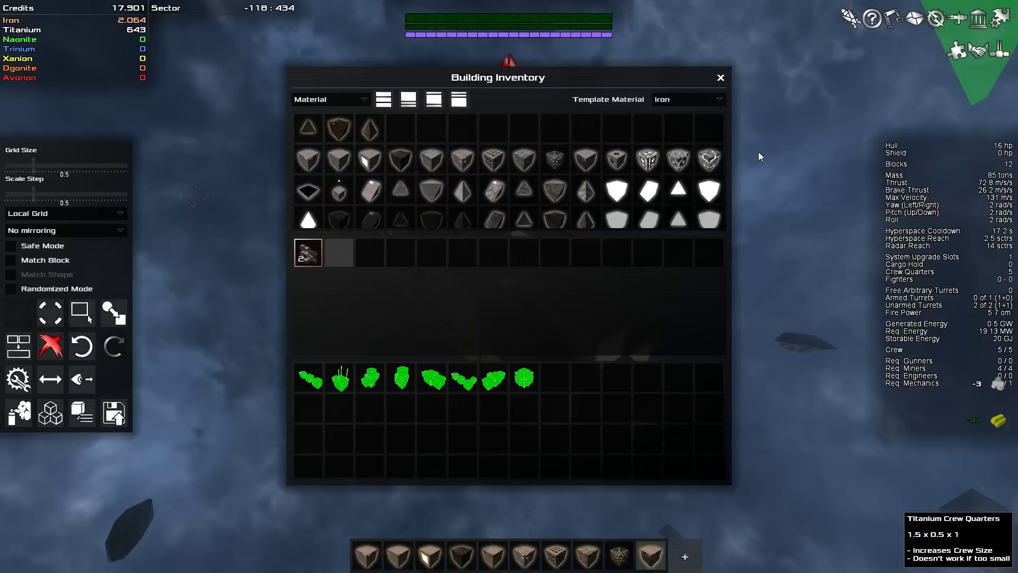
left_click(709, 160)
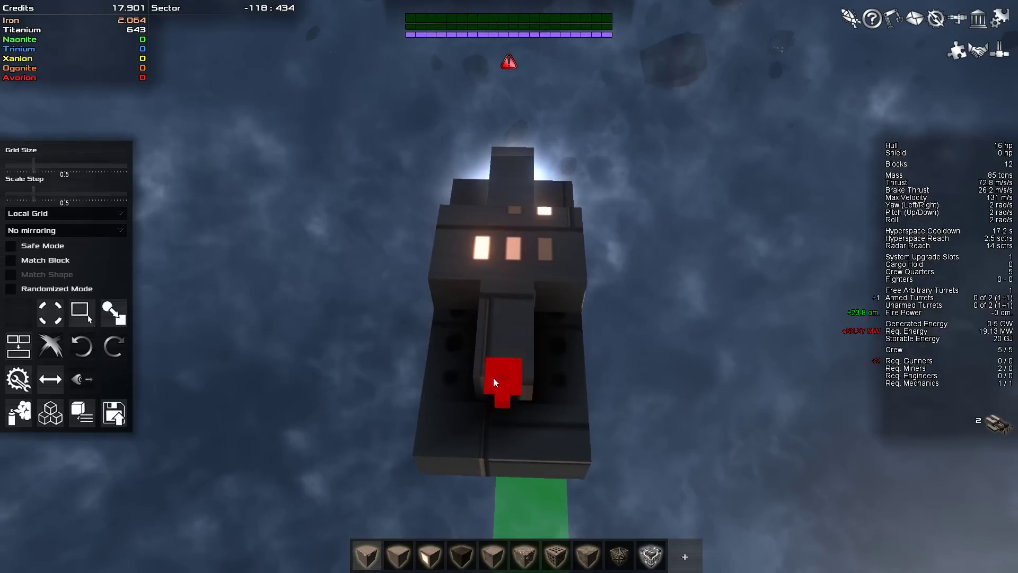
- Place the turret on top of Kane01's hull
left_click(503, 382)
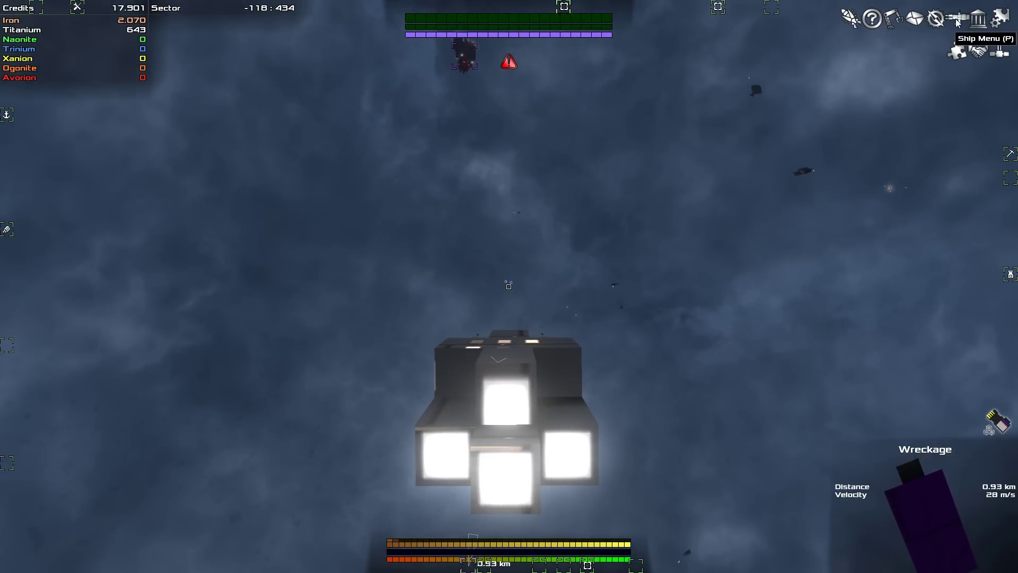
left_click(955, 18)
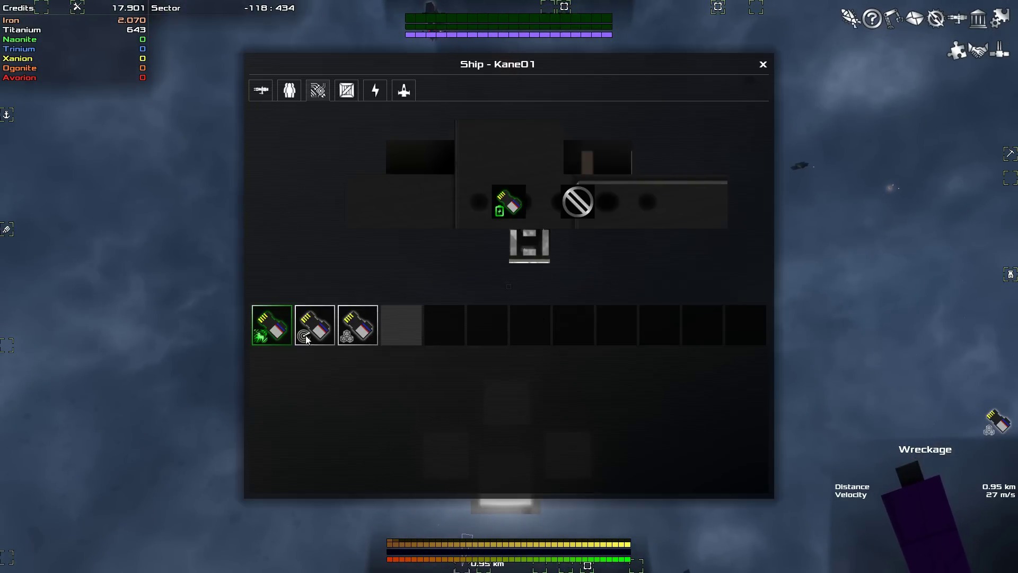
mouse_move(314, 325)
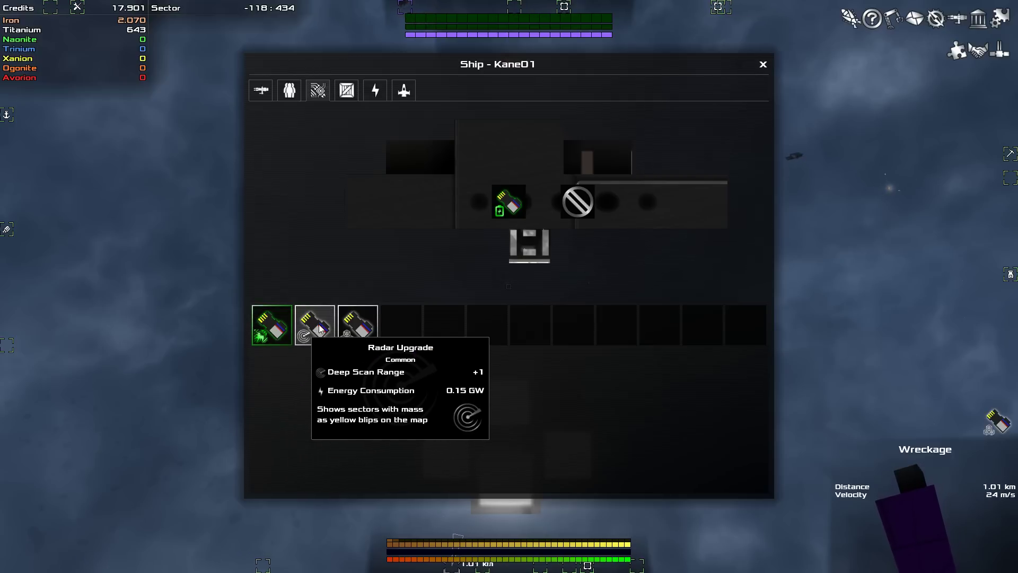
mouse_move(356, 325)
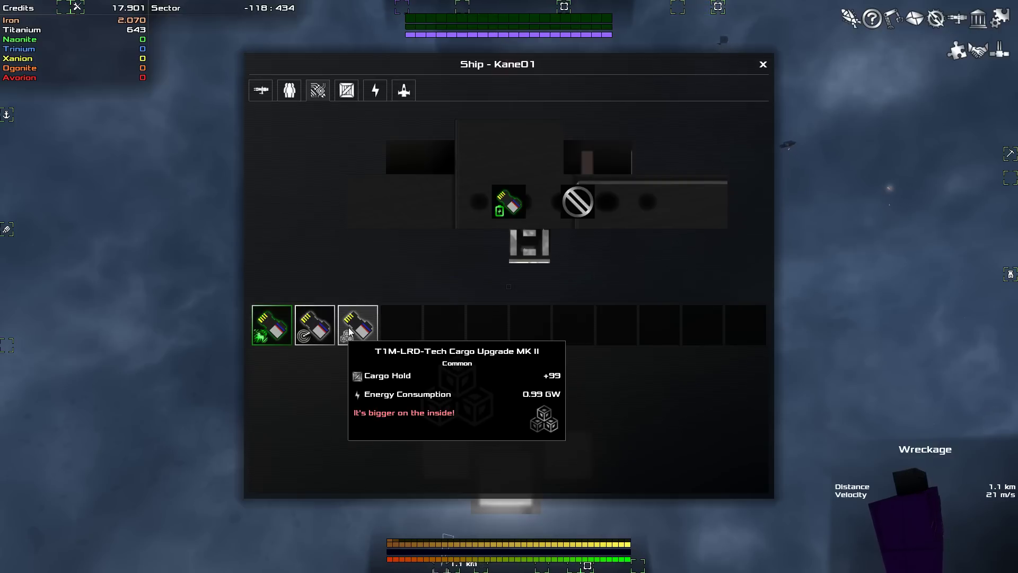
mouse_move(271, 324)
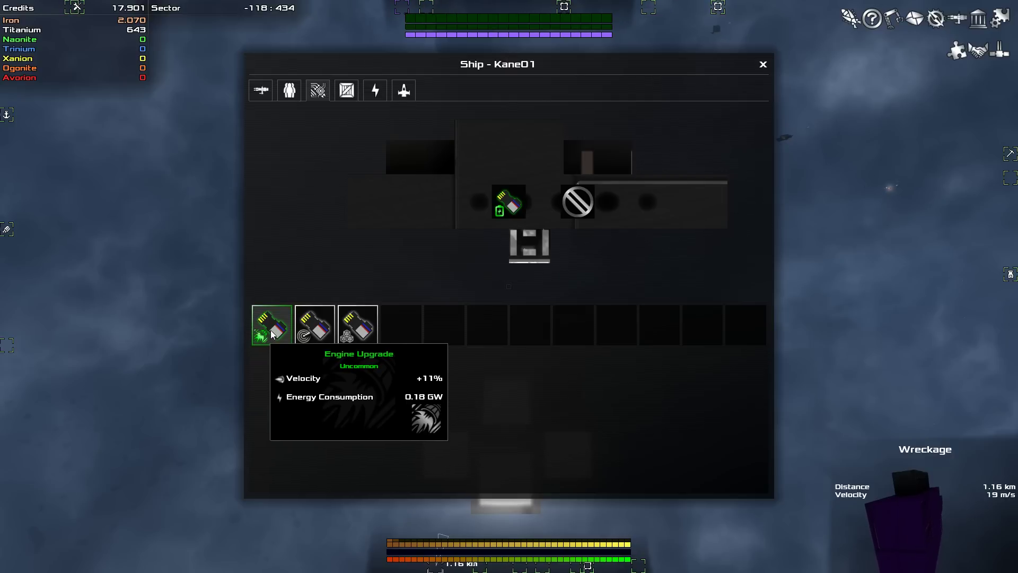
left_click(763, 64)
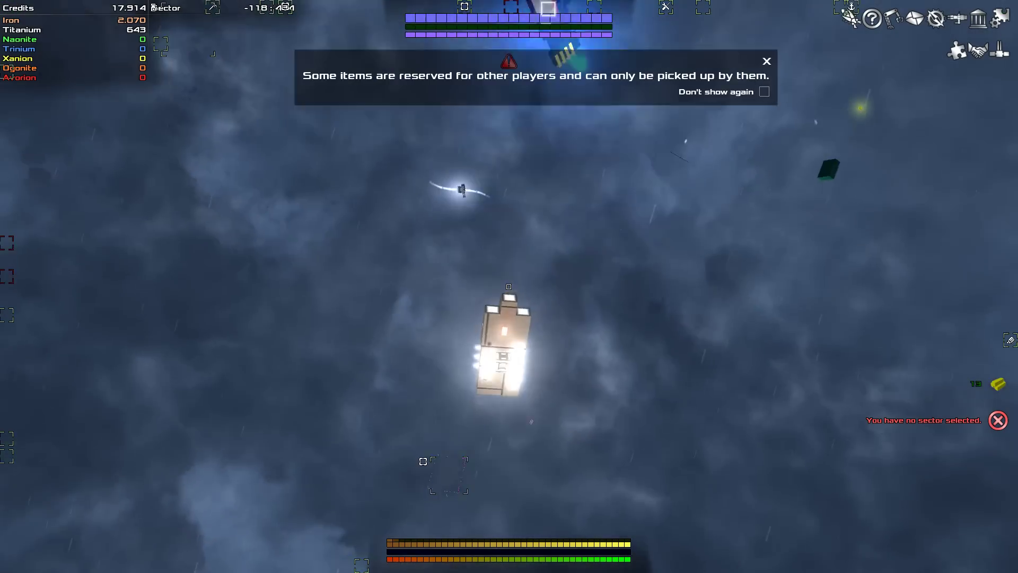
- Dismiss the reserved-items notification
left_click(767, 61)
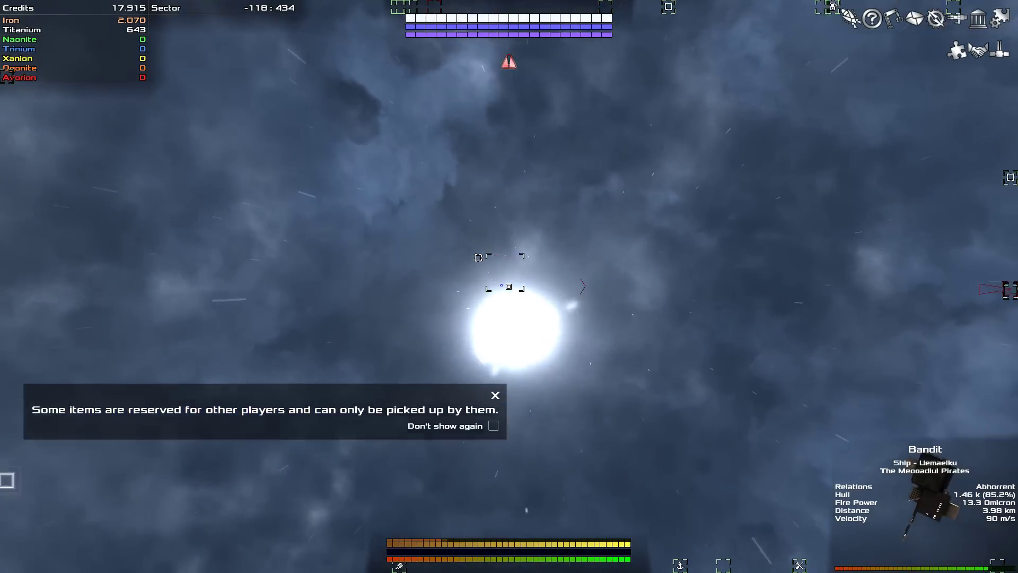
left_click(494, 396)
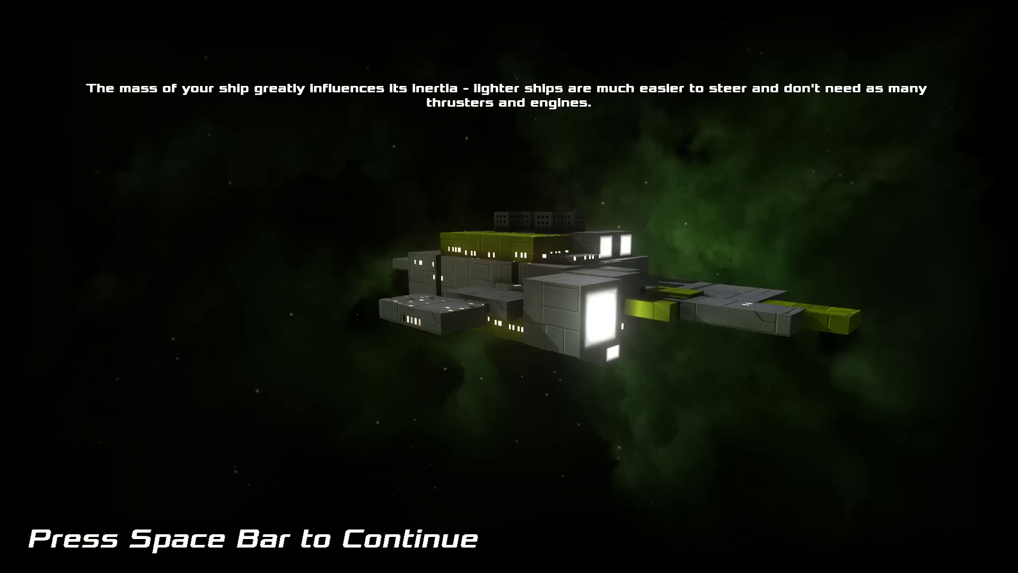
- Continue past the jump loading screen into the Faded Hell VI sector
key("space")
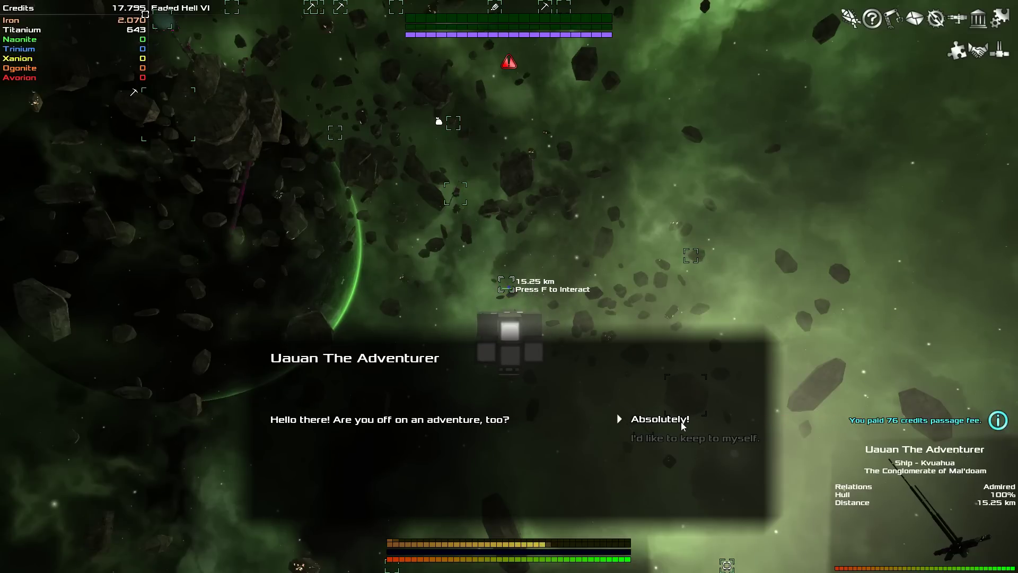
- Agree with Uauan, ask about the galaxy's past, The Event and the Xsotan, then return to questions
left_click(660, 419)
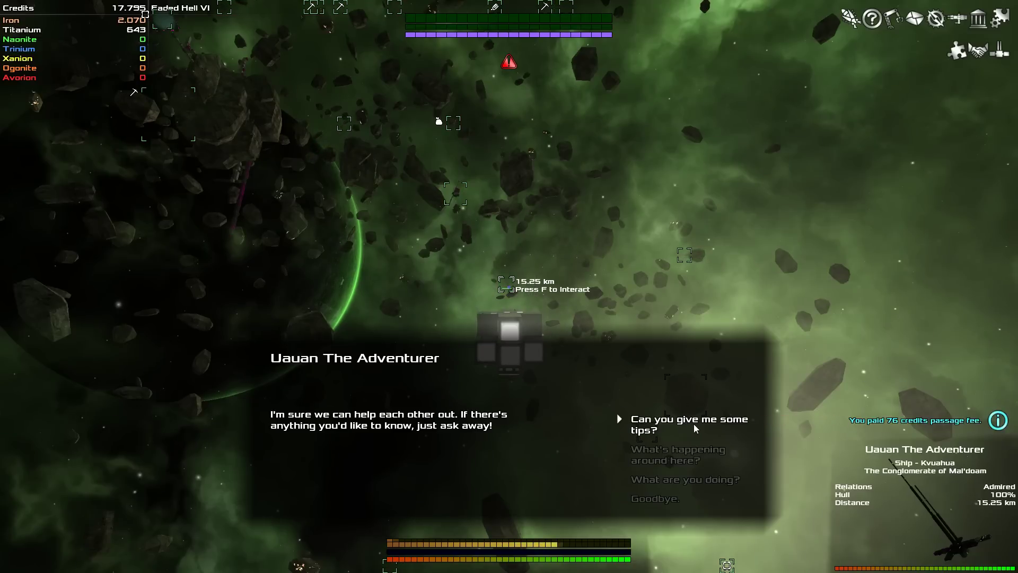
left_click(689, 419)
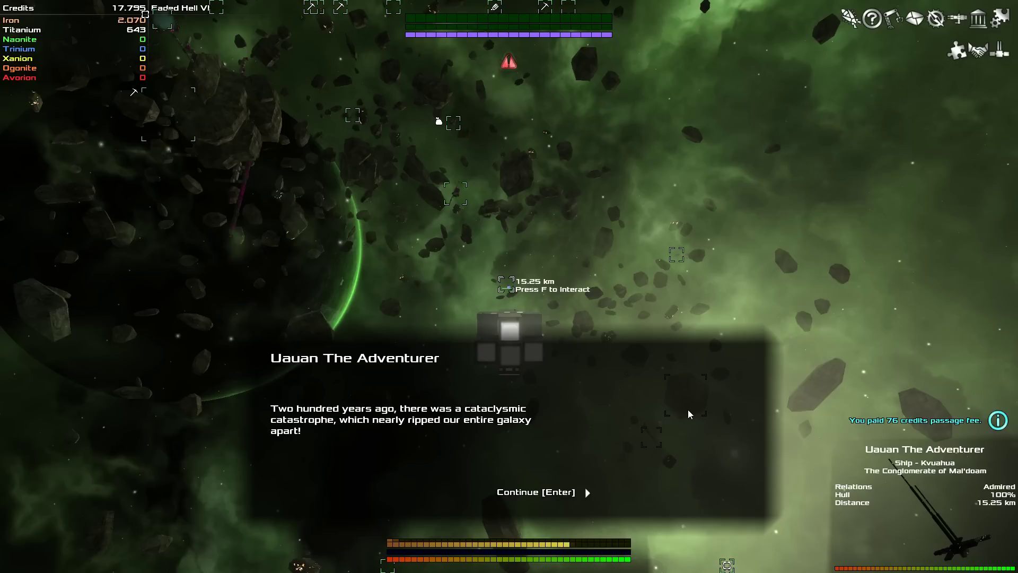
left_click(535, 491)
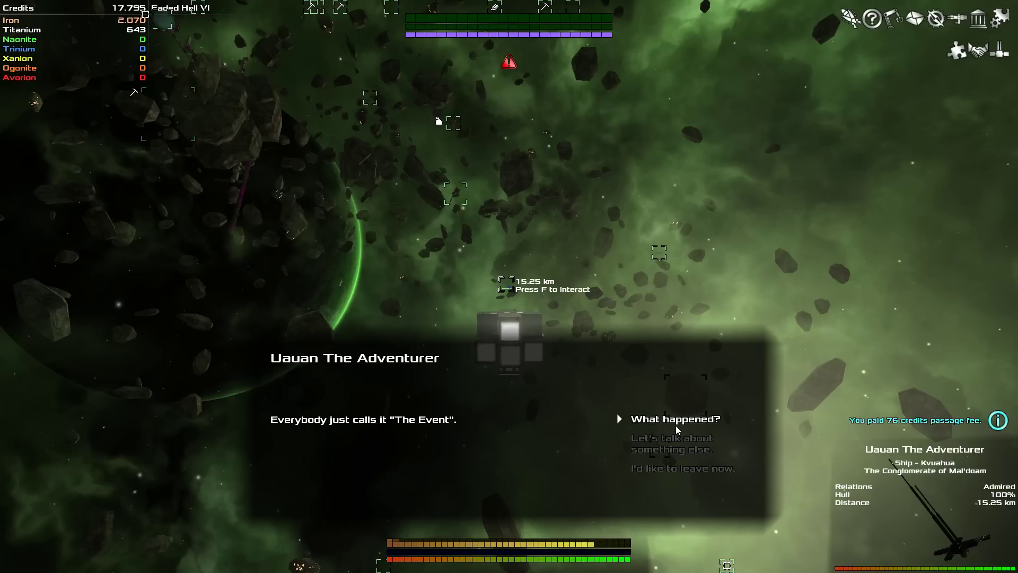
left_click(678, 419)
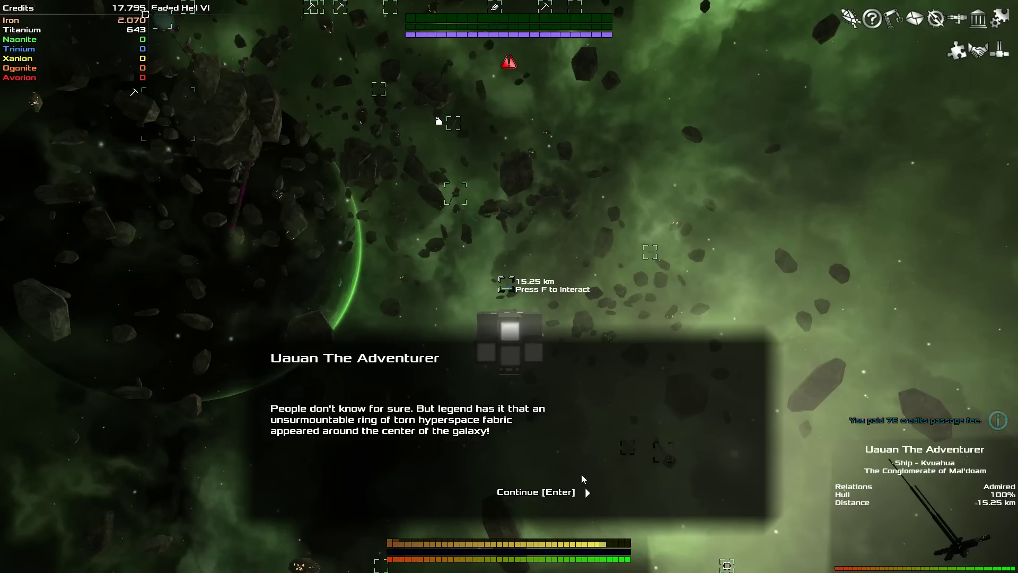
left_click(535, 492)
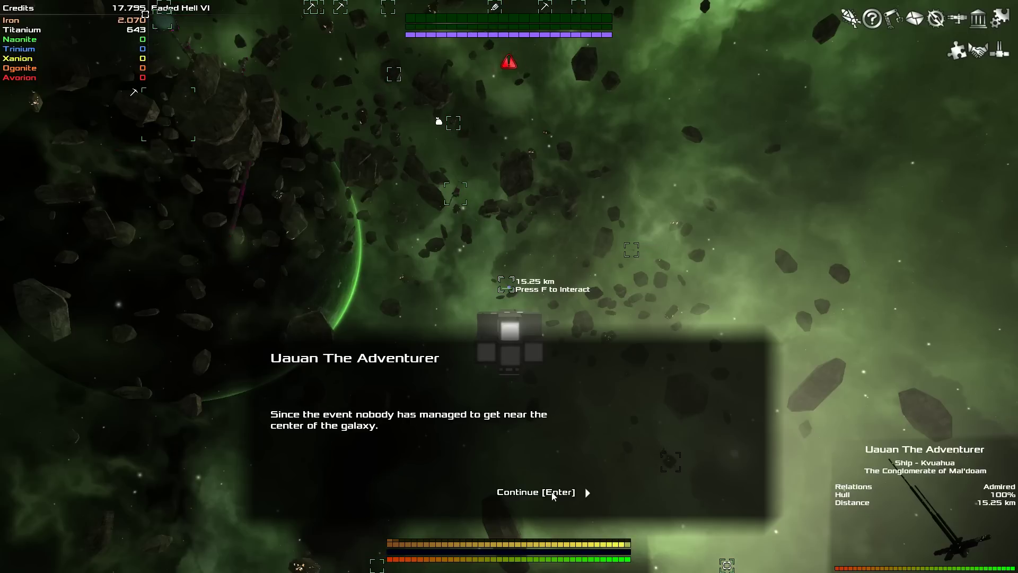
left_click(535, 492)
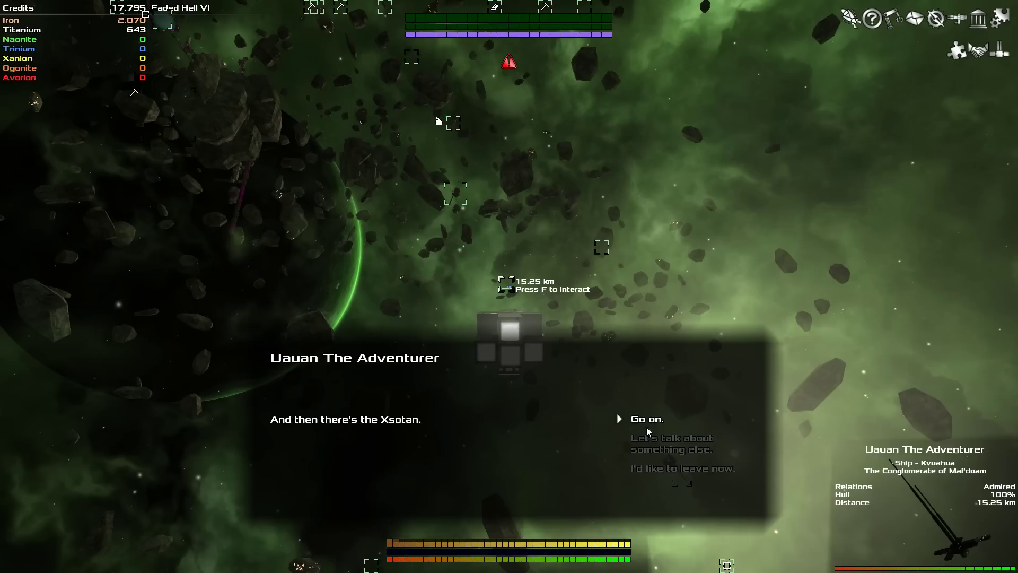
left_click(647, 418)
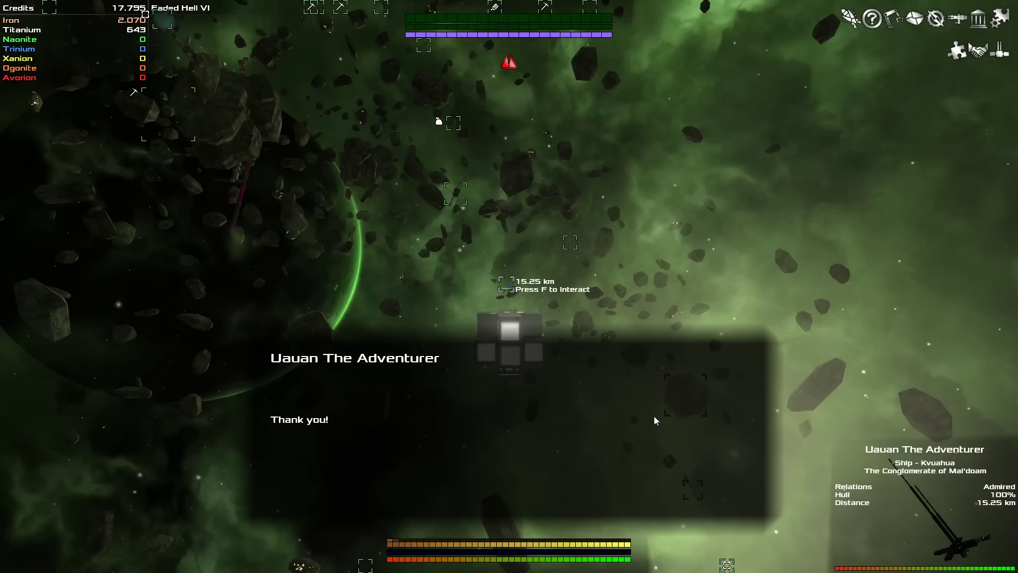
key("enter")
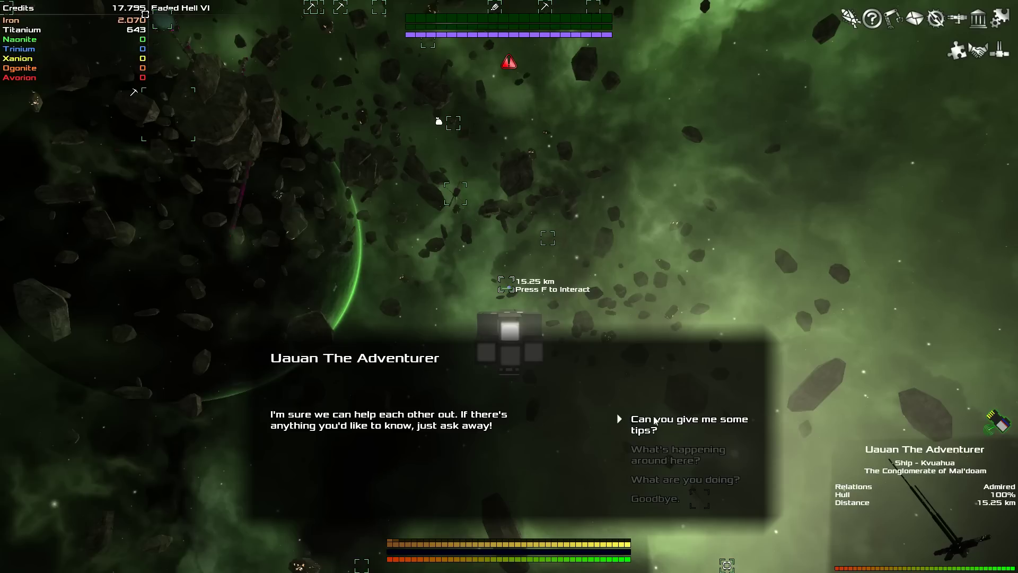
mouse_move(615, 398)
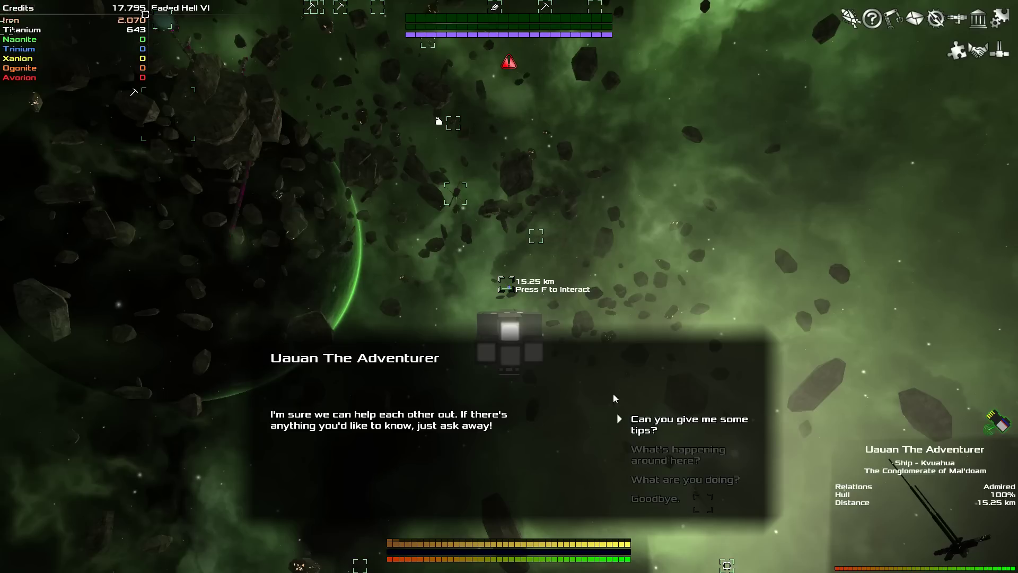